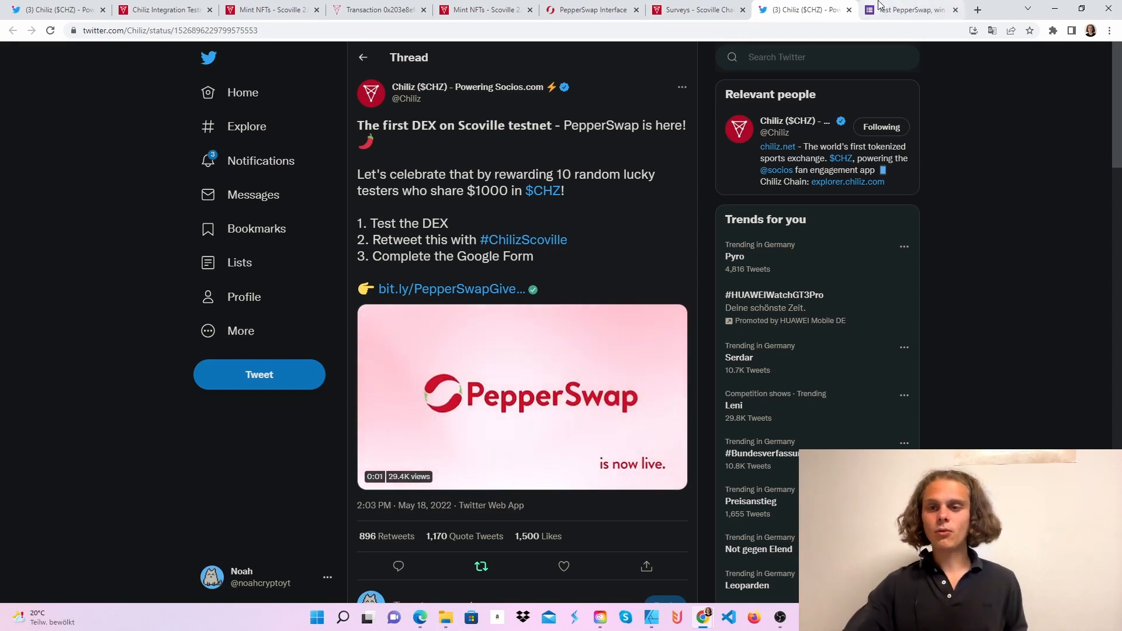
# Step: Review the PepperSwap giveaway Google Form questions, then return to the swap page
pyautogui.click(910, 9)
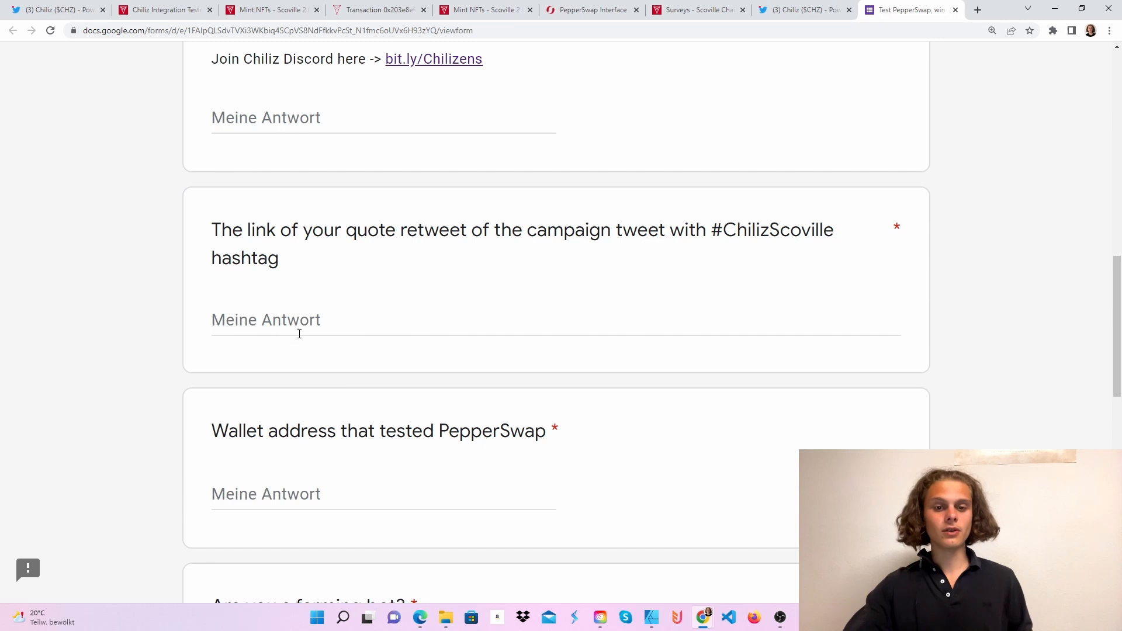
pyautogui.scroll(-3)
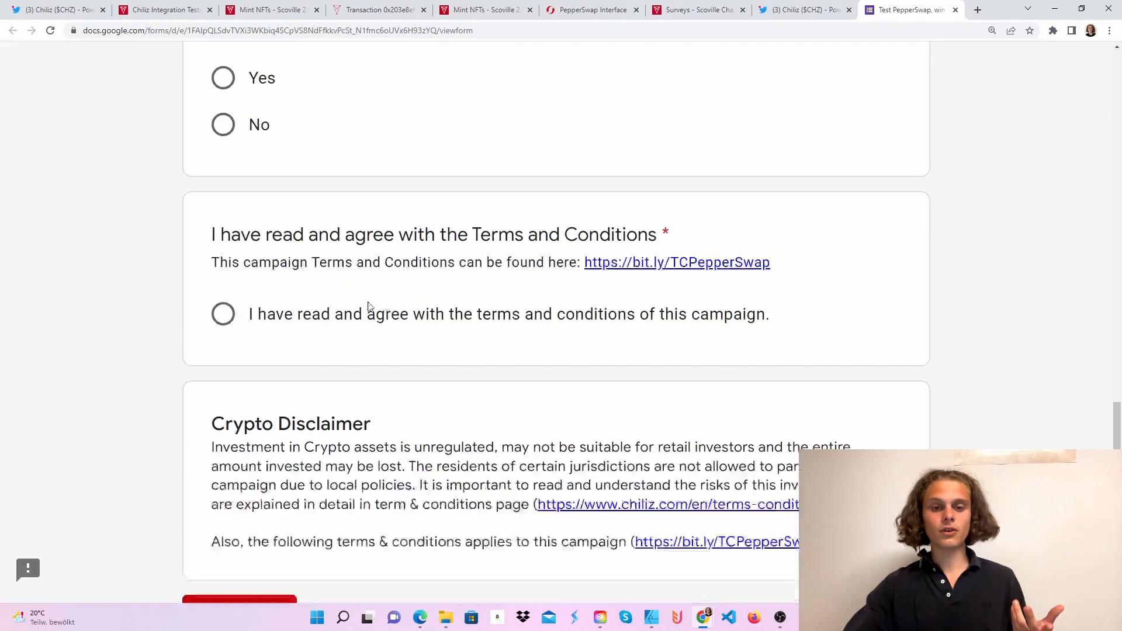
pyautogui.click(165, 9)
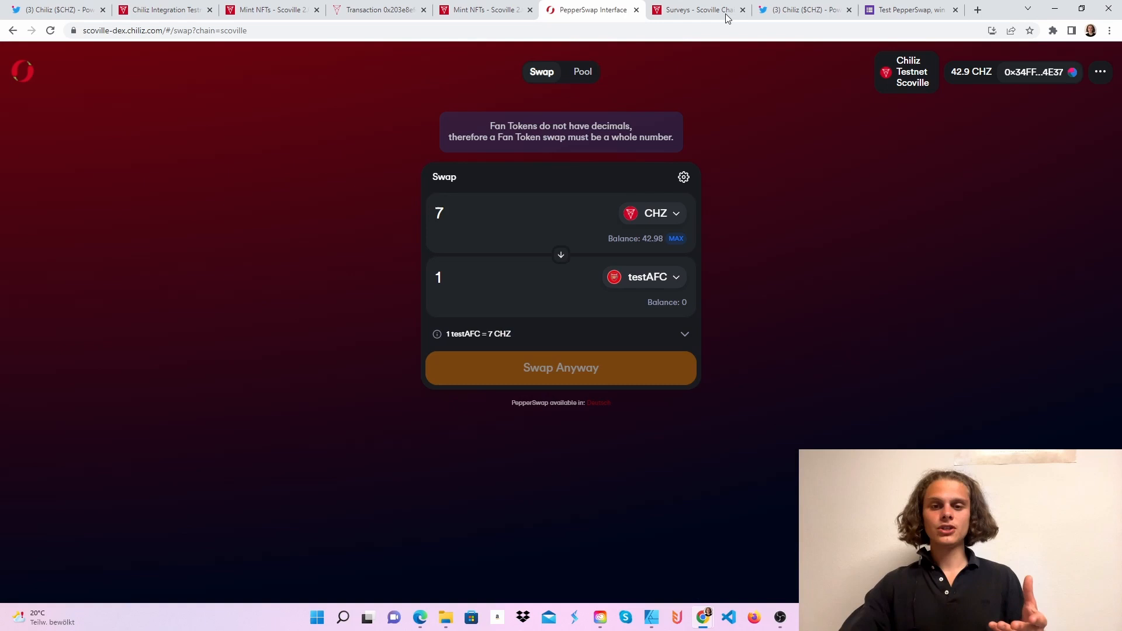
pyautogui.moveTo(747, 238)
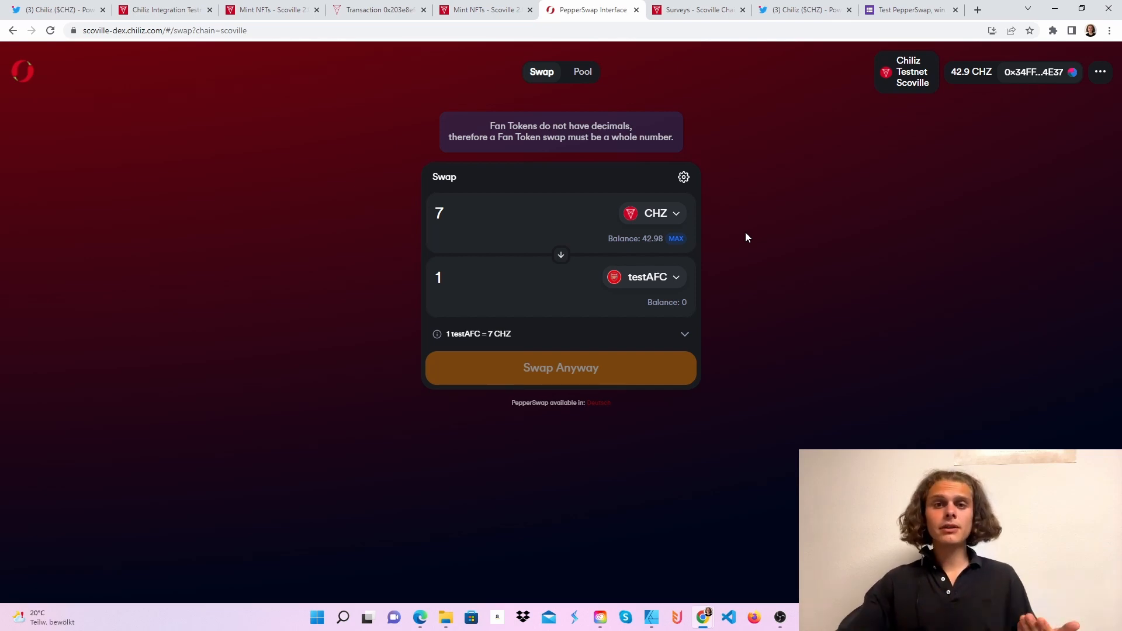
pyautogui.click(165, 9)
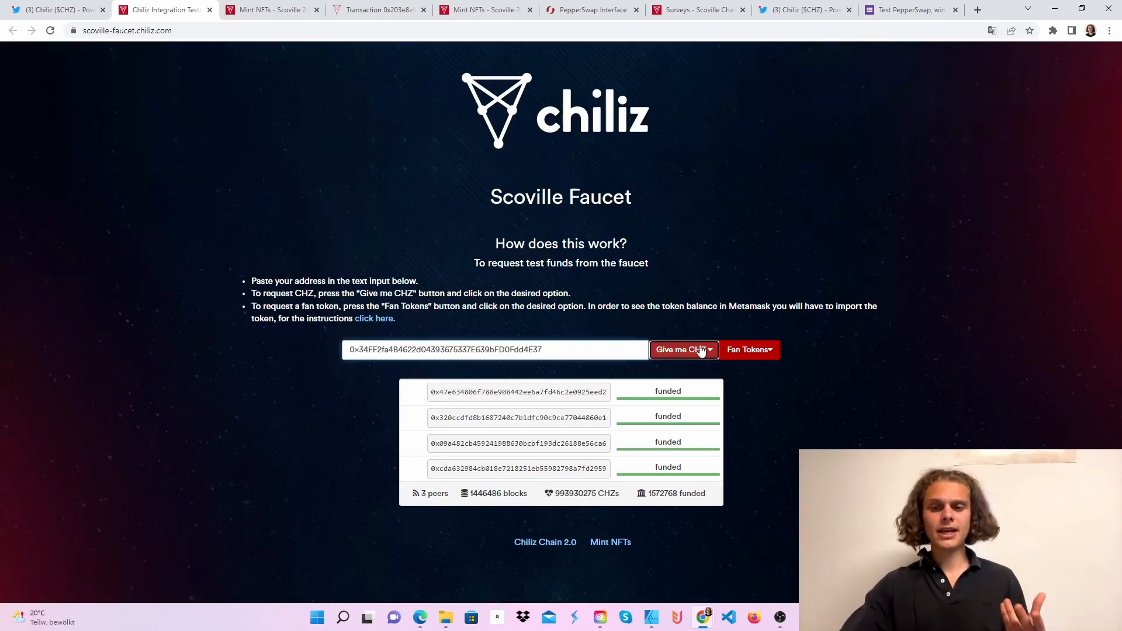
# Step: Request test CHZ via 'Give me CHZ', then the Galatasaray S.K. (testGAL) fan token
pyautogui.click(681, 349)
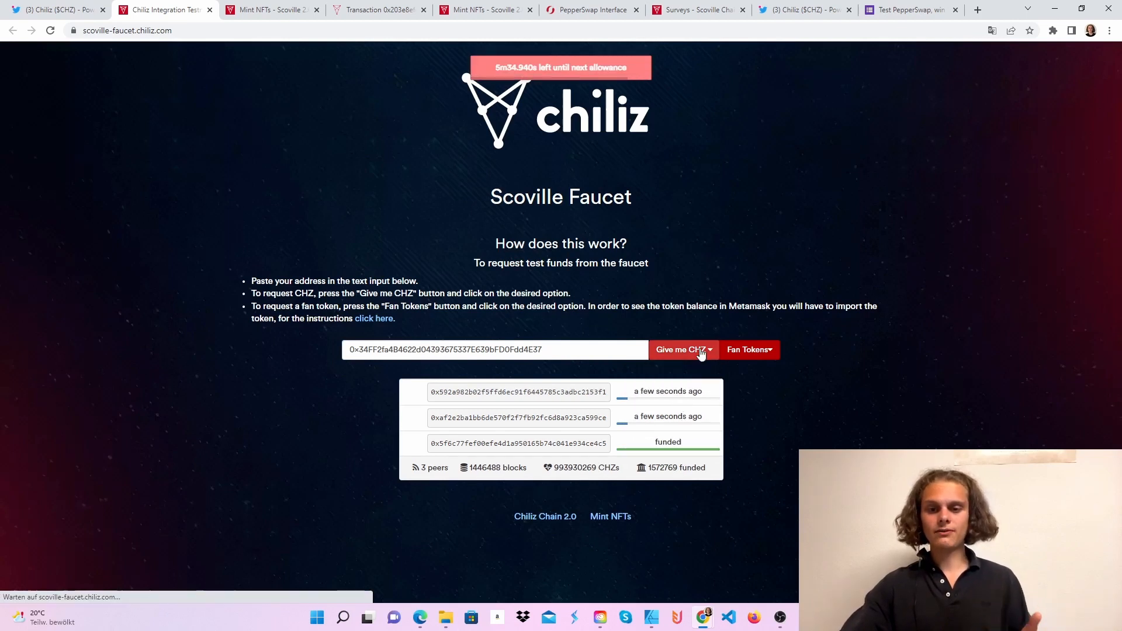
pyautogui.click(679, 349)
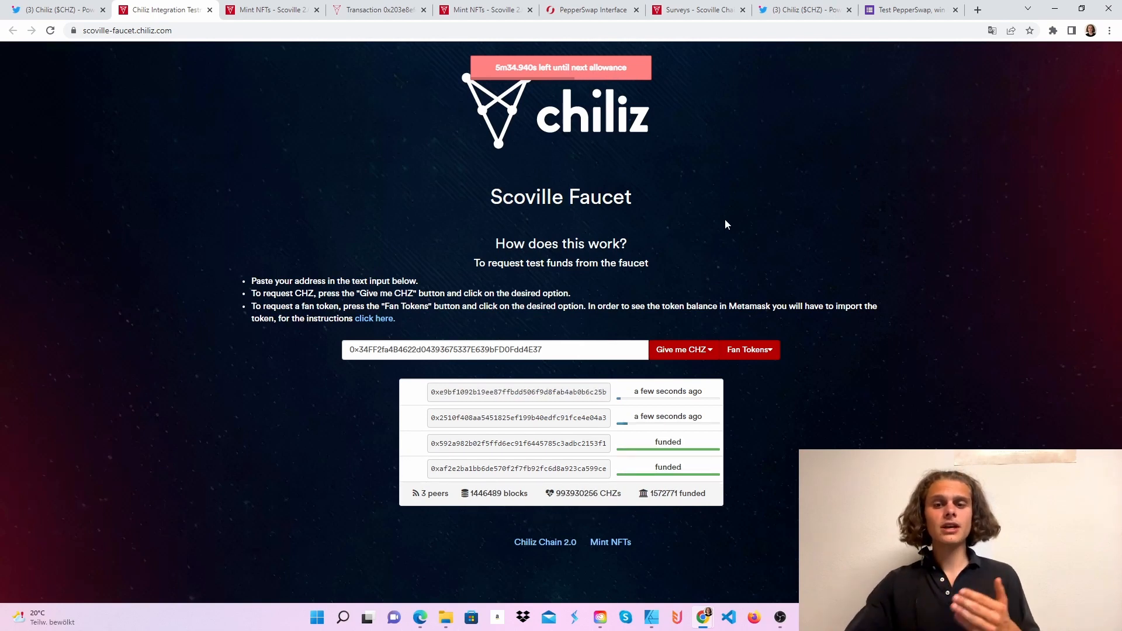
pyautogui.click(749, 349)
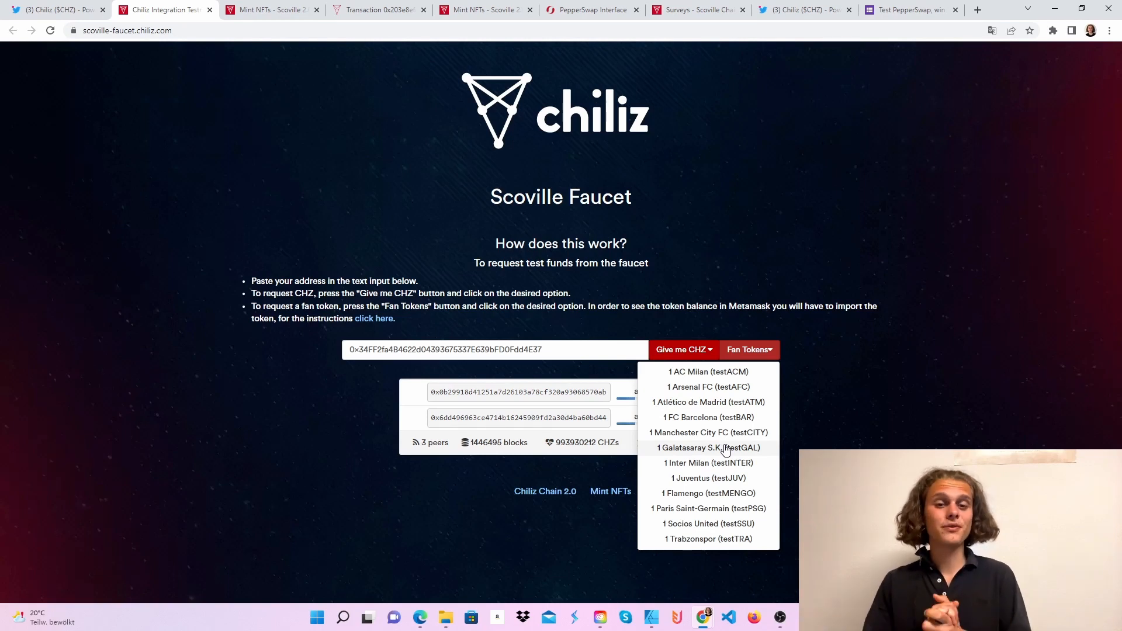
pyautogui.click(707, 448)
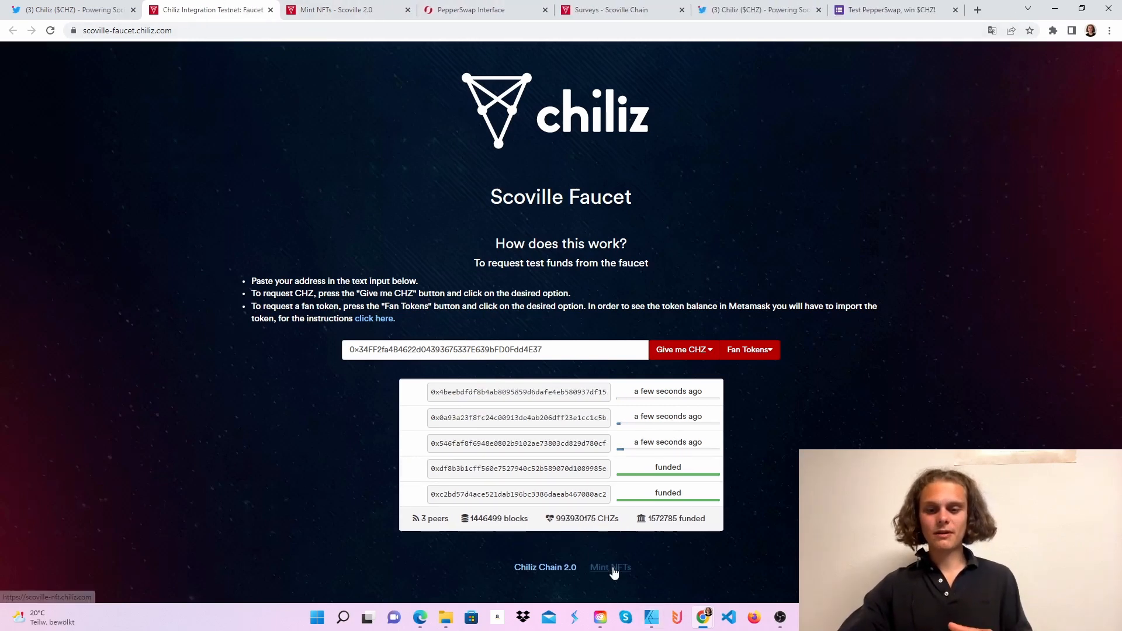
# Step: Mint the CHZ - A New Era 3/5 NFT, confirm in MetaMask and view it on the block explorer
pyautogui.click(609, 568)
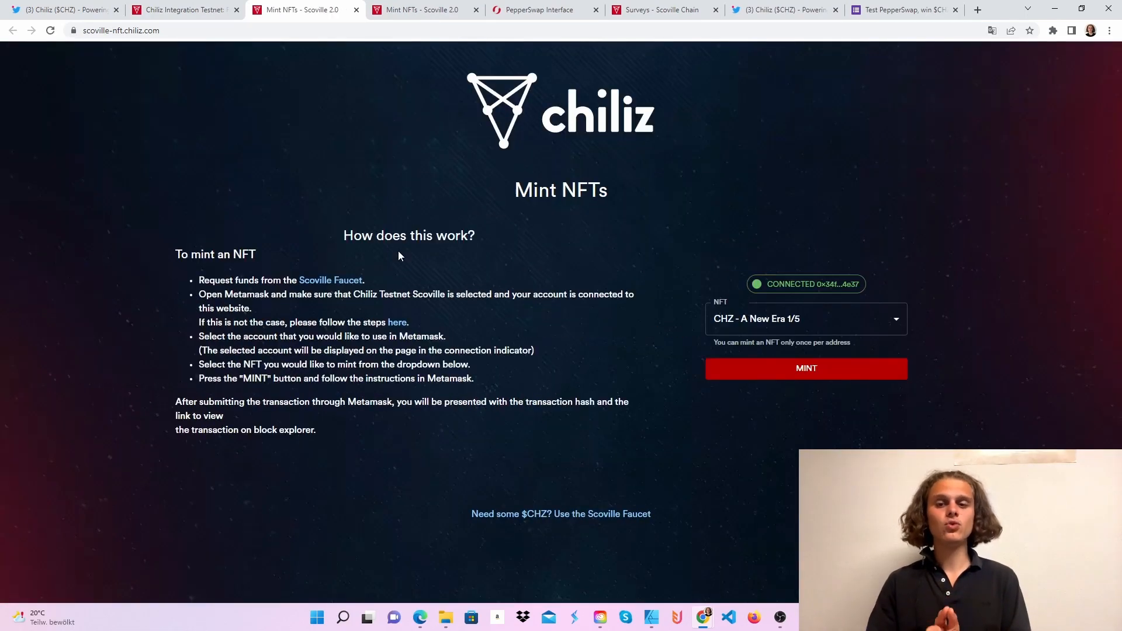
pyautogui.click(805, 318)
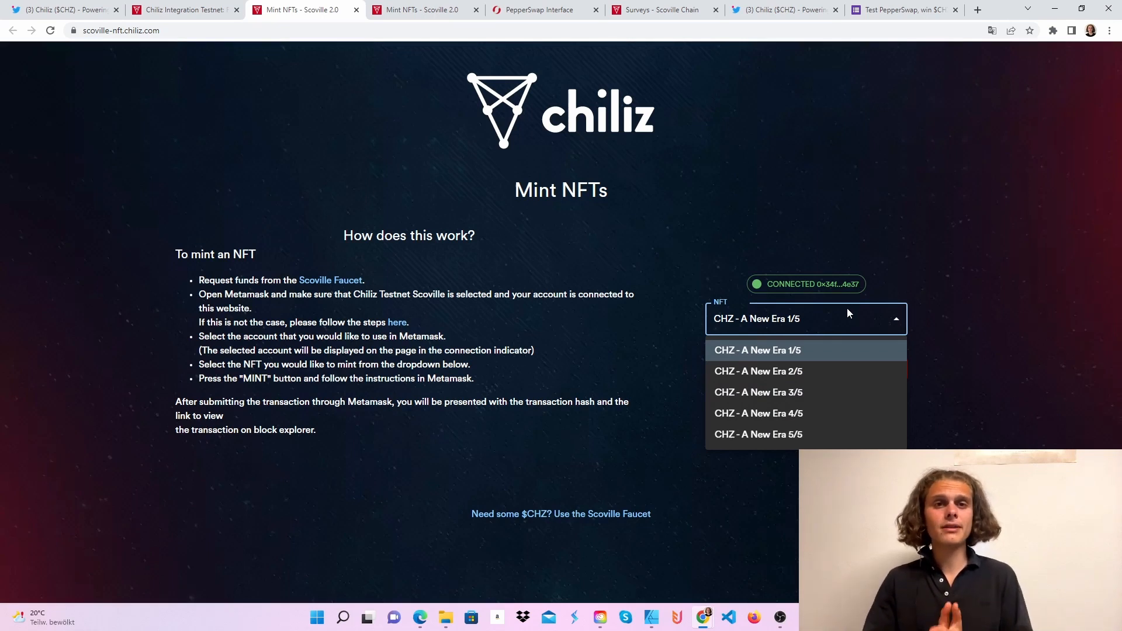
pyautogui.moveTo(818, 392)
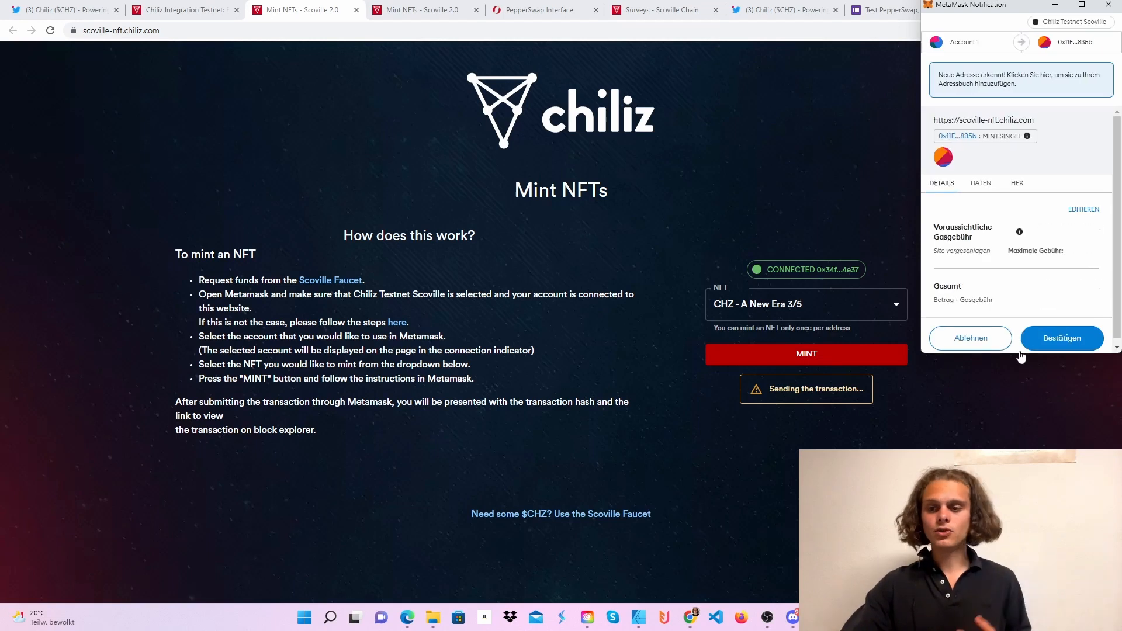
pyautogui.click(1063, 338)
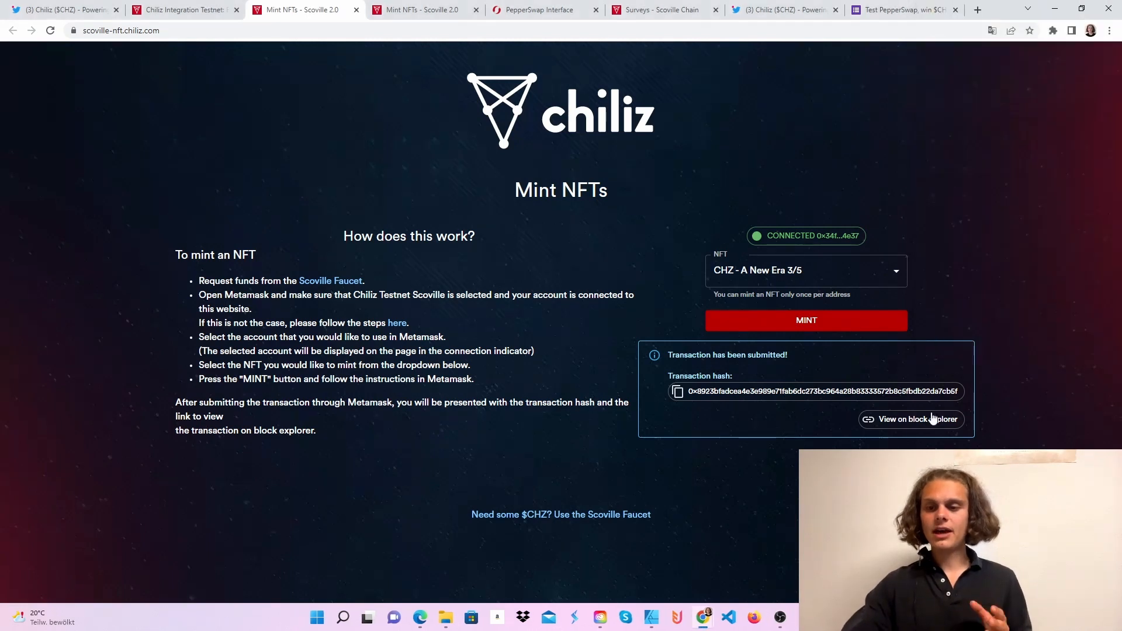
pyautogui.click(918, 419)
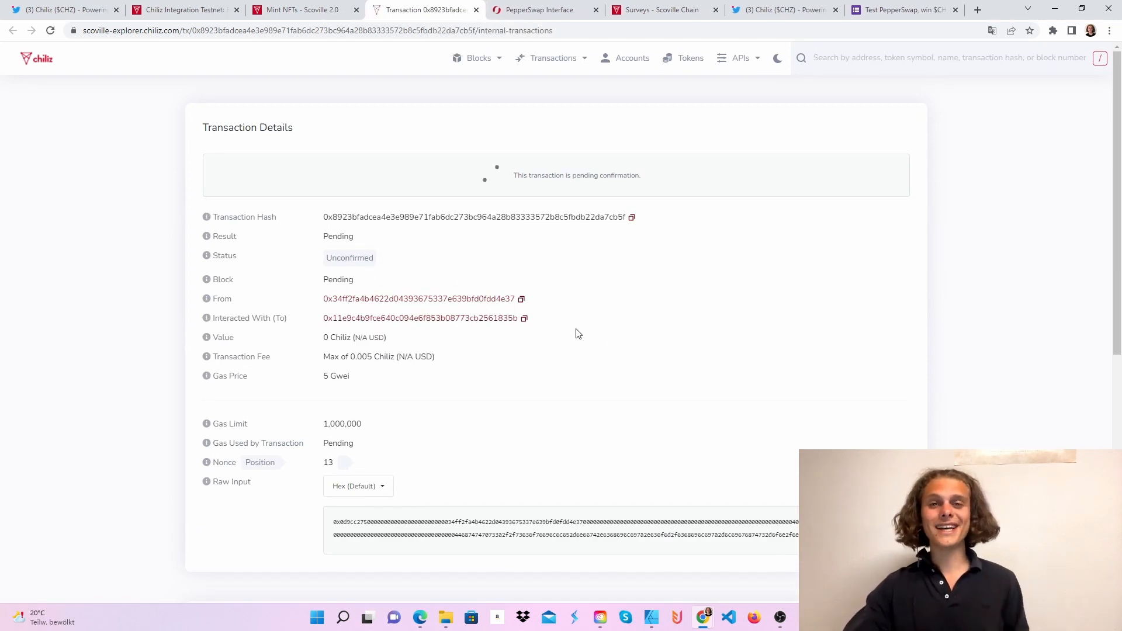
pyautogui.click(182, 10)
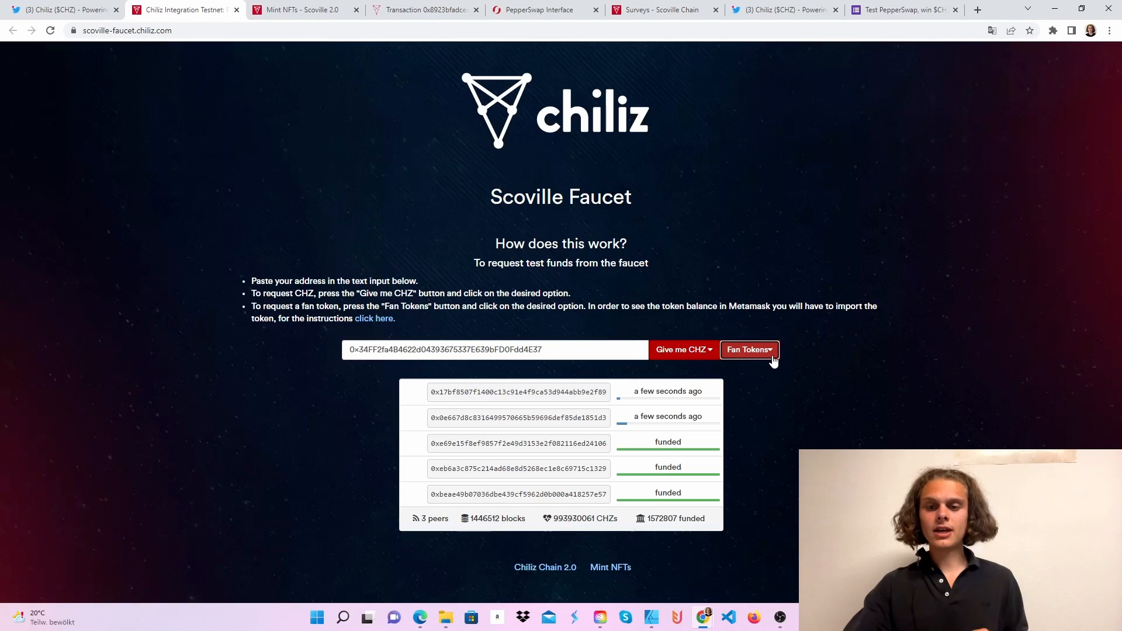
# Step: Check the Fan Tokens dropdown, then close the Mint NFTs tab
pyautogui.click(747, 349)
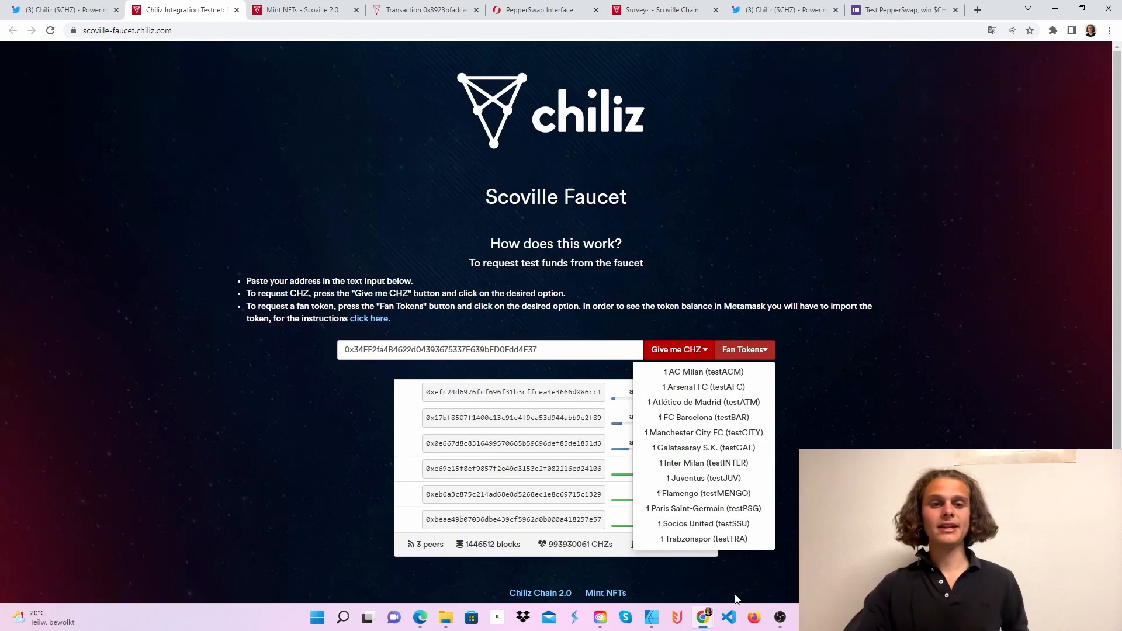
pyautogui.click(300, 9)
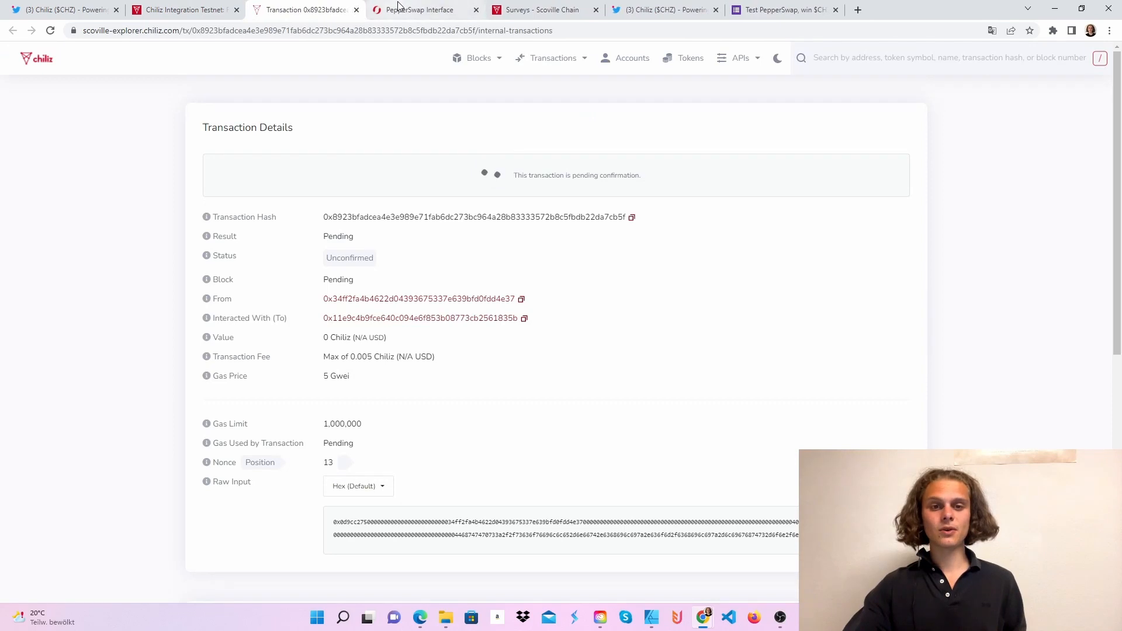
# Step: Set up a swap paying 11 CHZ to receive testJUV on PepperSwap
pyautogui.click(422, 10)
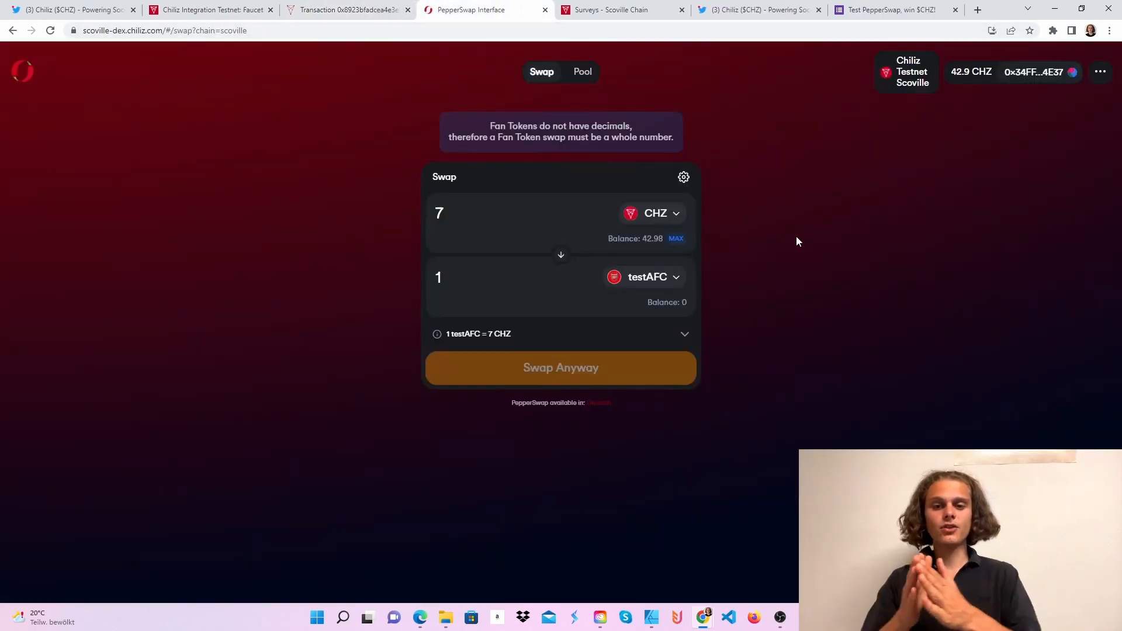
pyautogui.moveTo(741, 246)
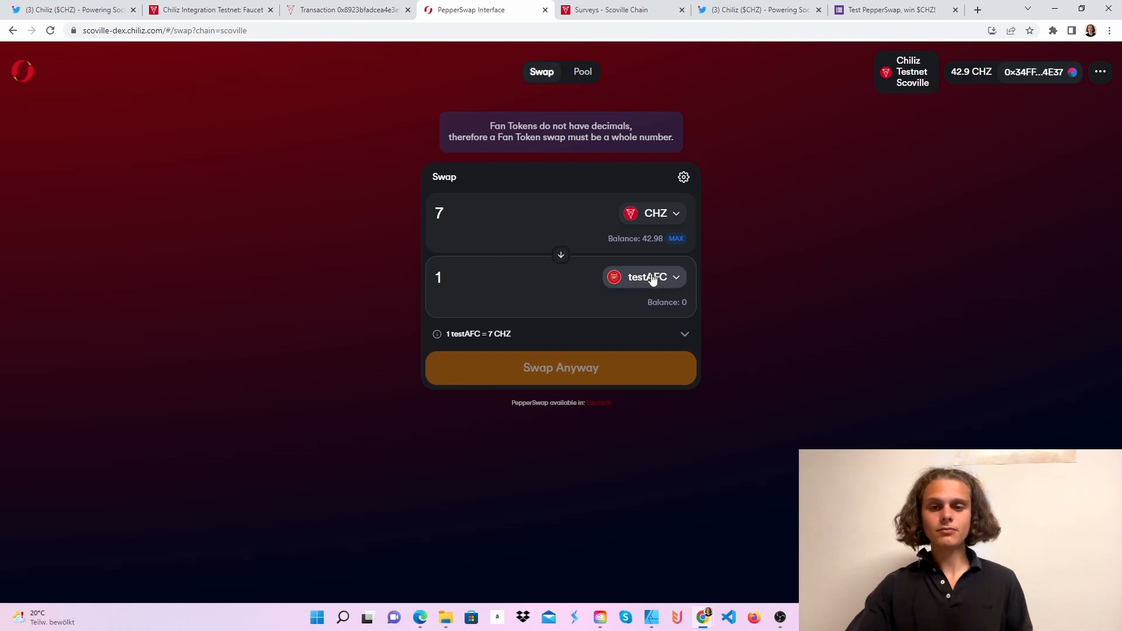
pyautogui.click(644, 277)
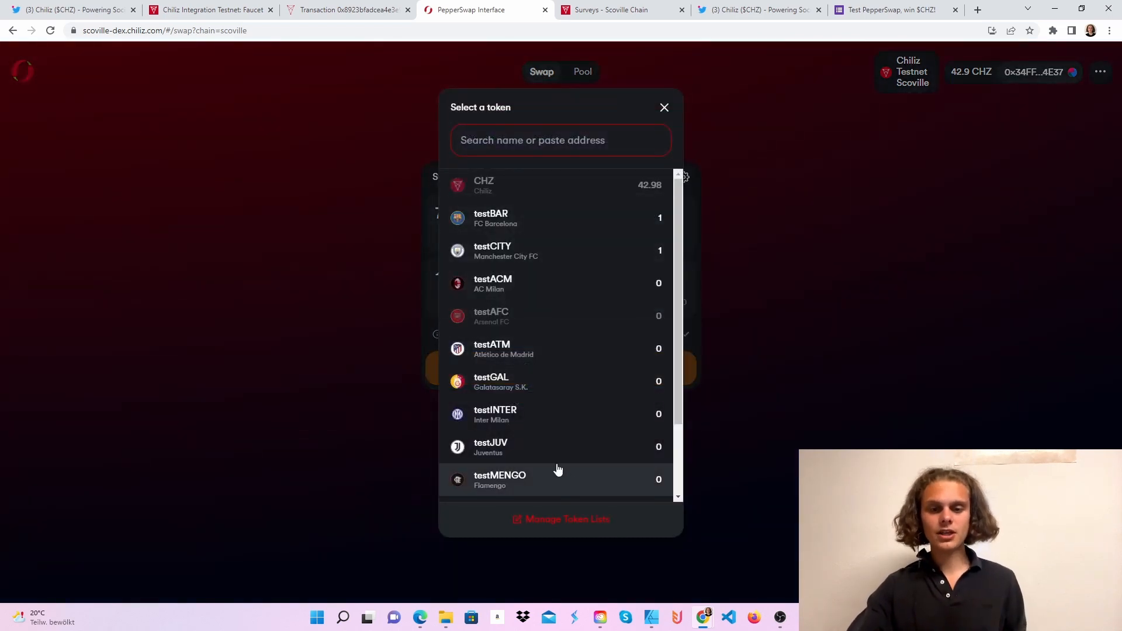
pyautogui.click(491, 448)
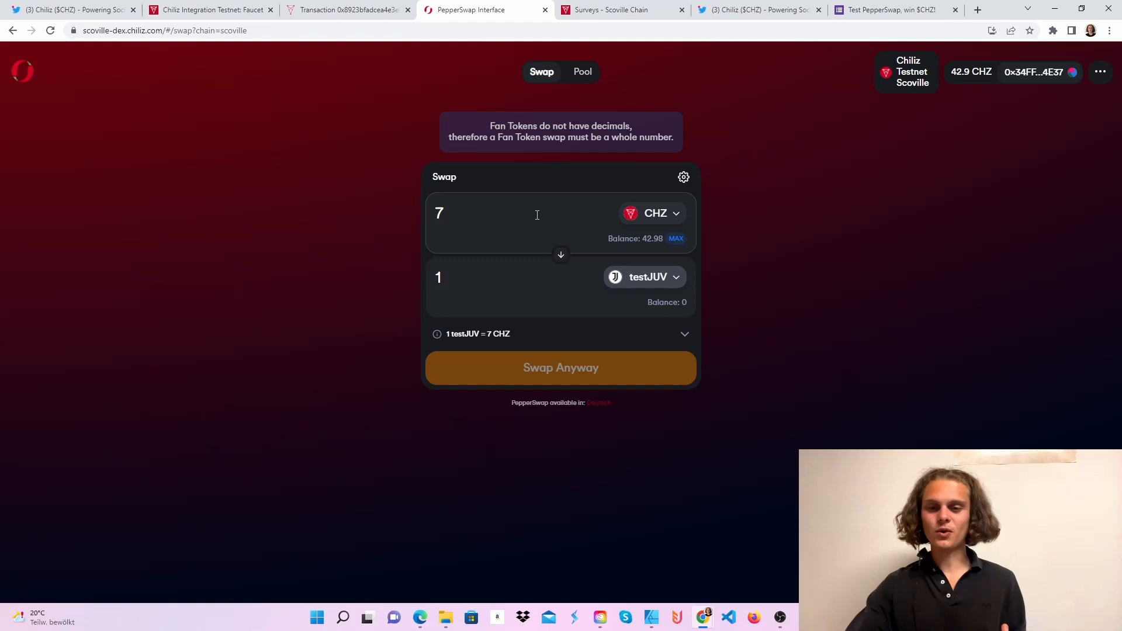
pyautogui.click(683, 177)
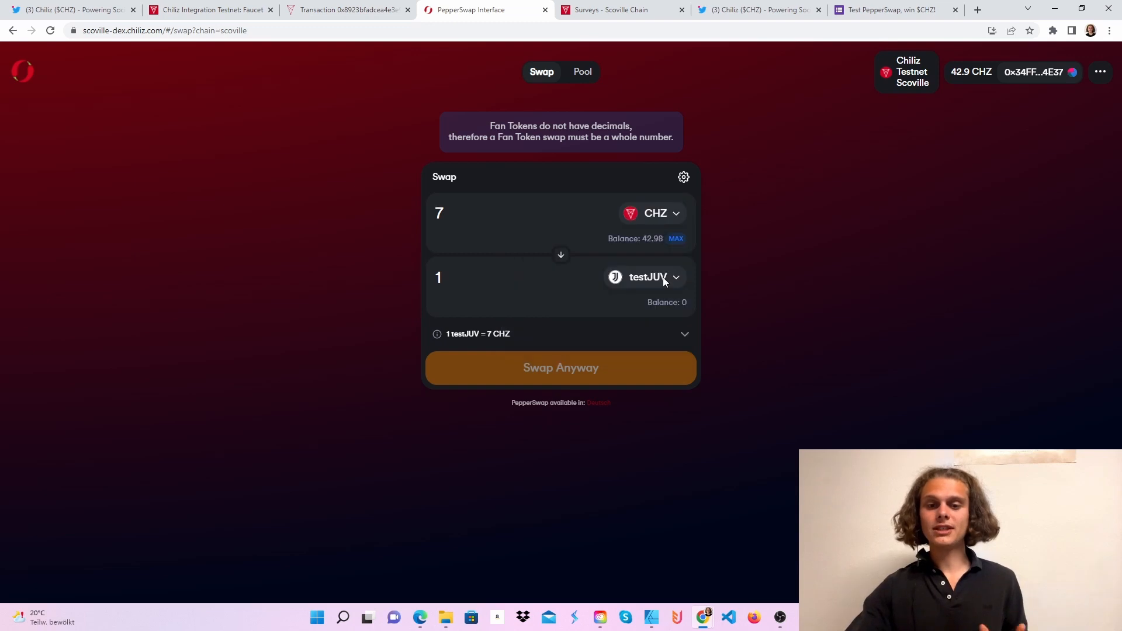
pyautogui.click(528, 215)
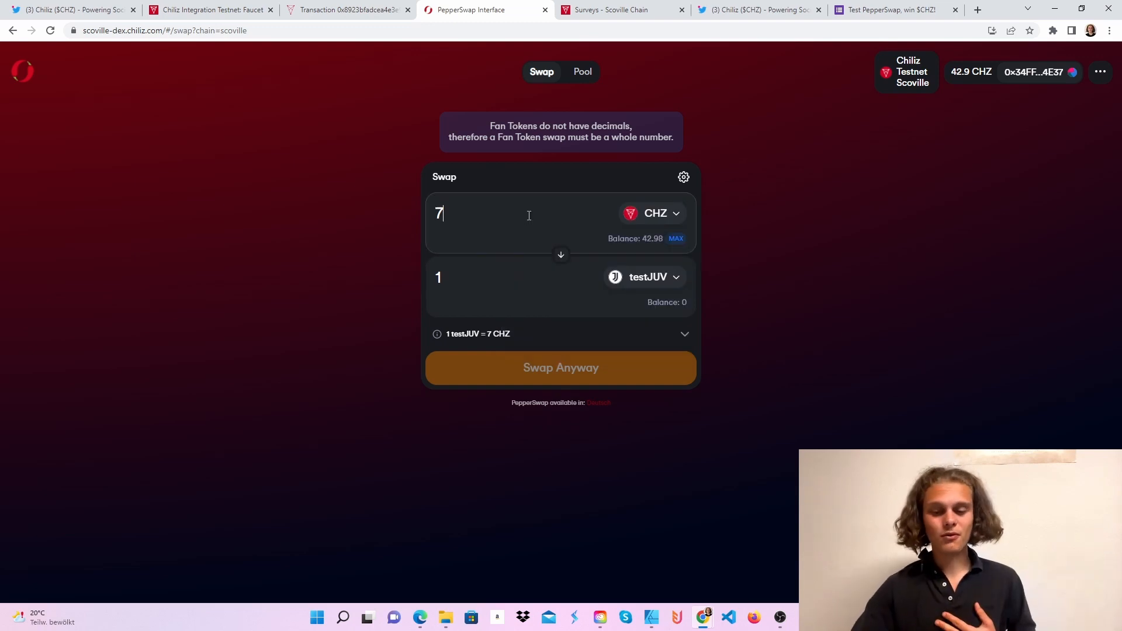
pyautogui.write('11')
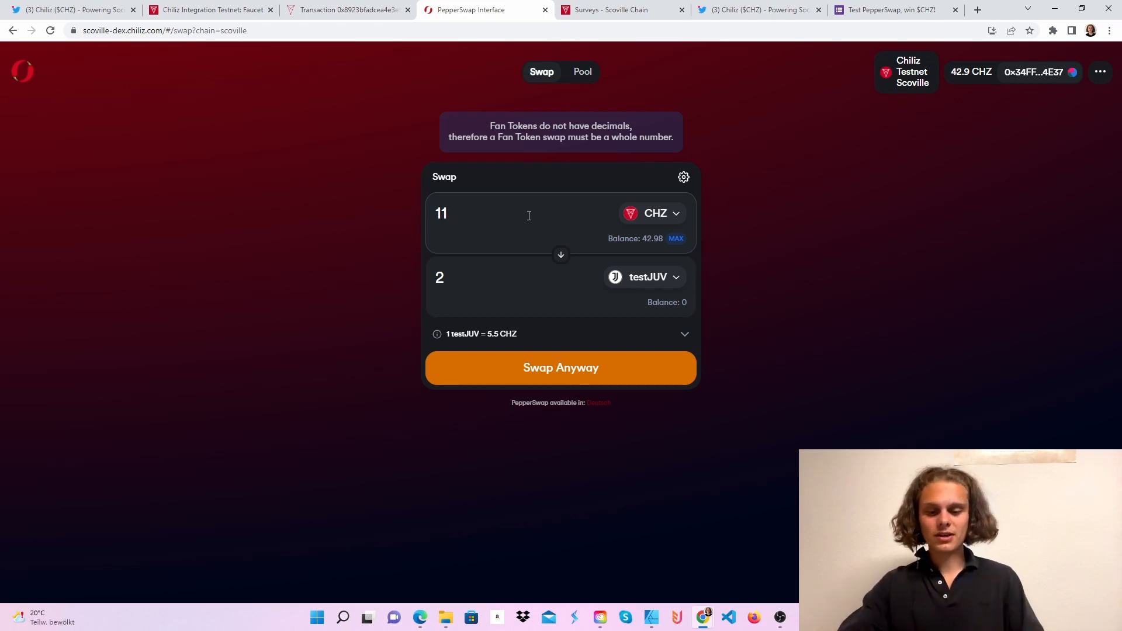
pyautogui.write('6')
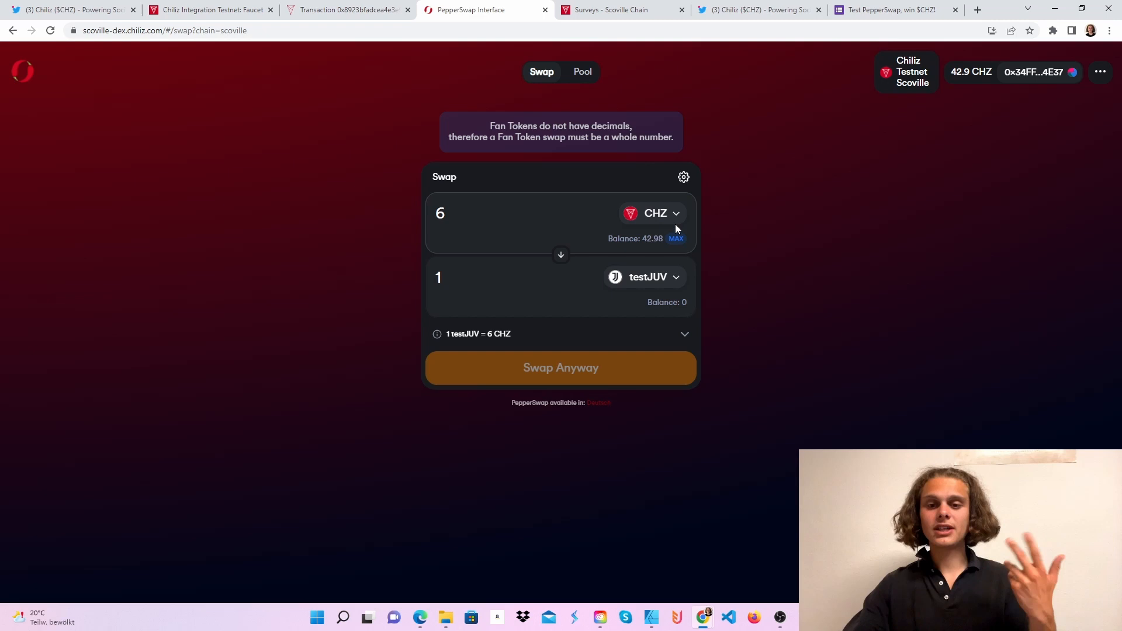
pyautogui.click(683, 177)
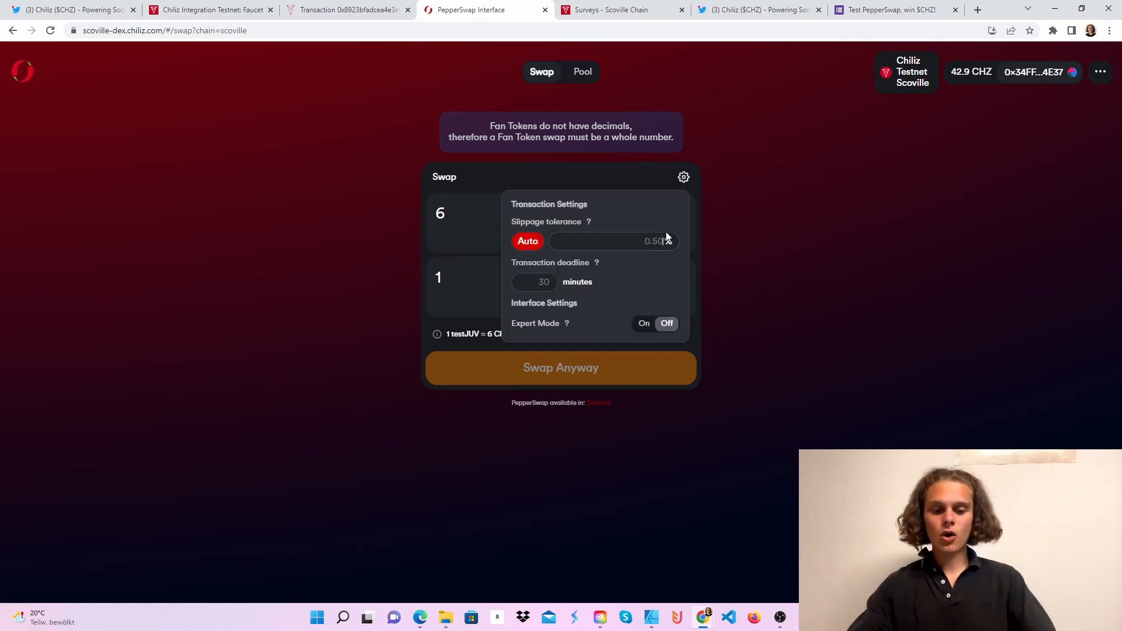
pyautogui.click(682, 177)
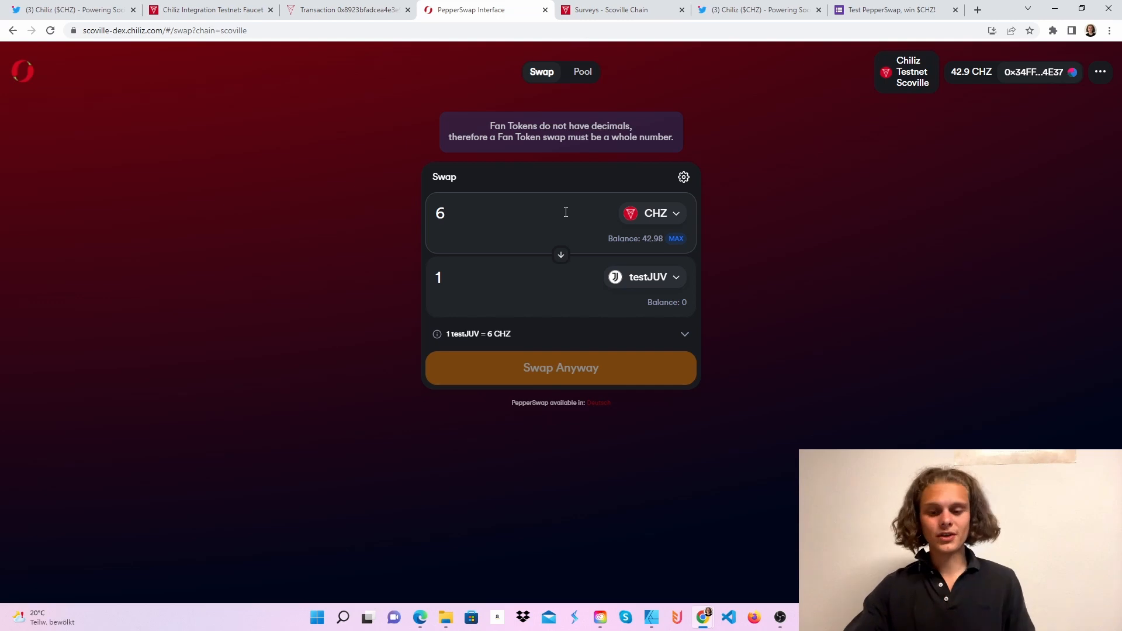
pyautogui.write('11')
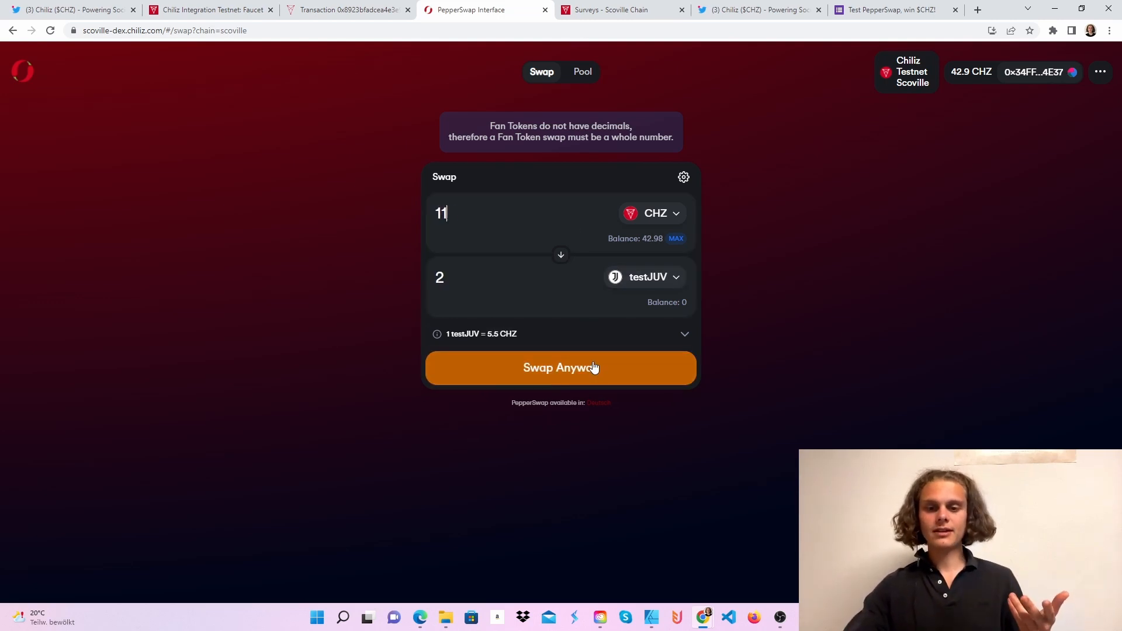
# Step: Confirm the 11 CHZ for 2 testJUV swap, add testJUV to MetaMask and reverse the swap direction
pyautogui.click(560, 367)
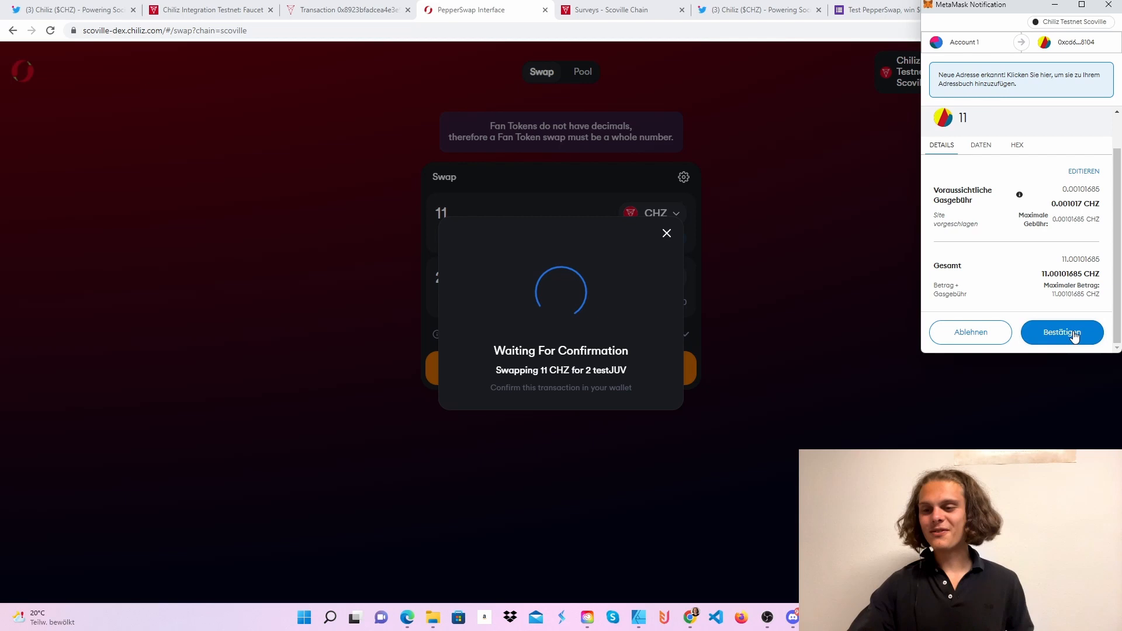
pyautogui.click(1061, 332)
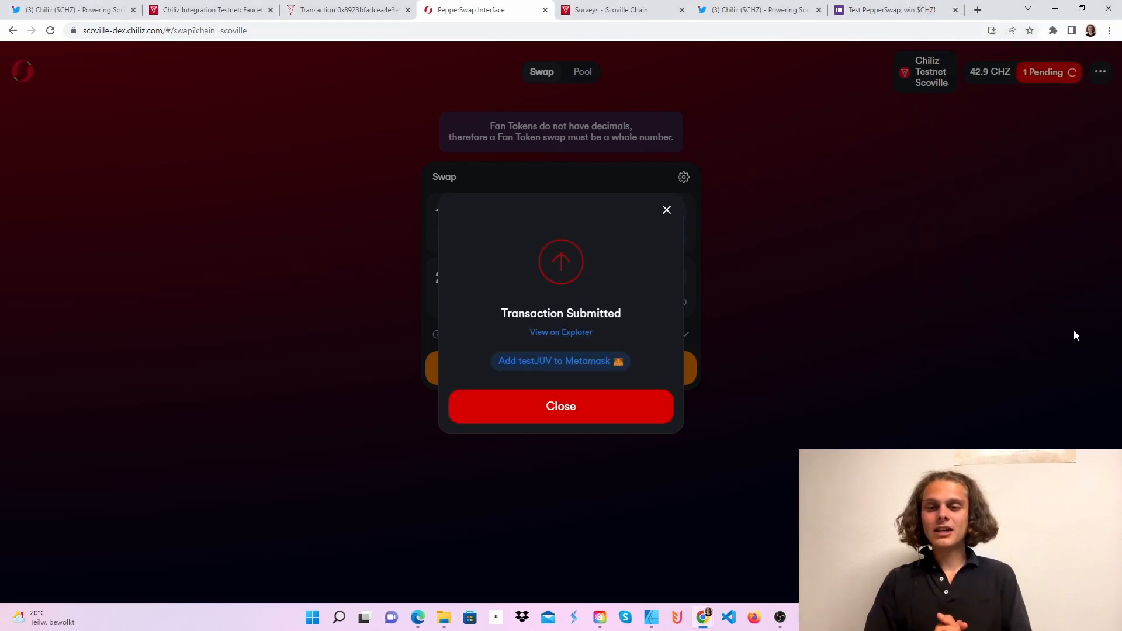
pyautogui.click(560, 361)
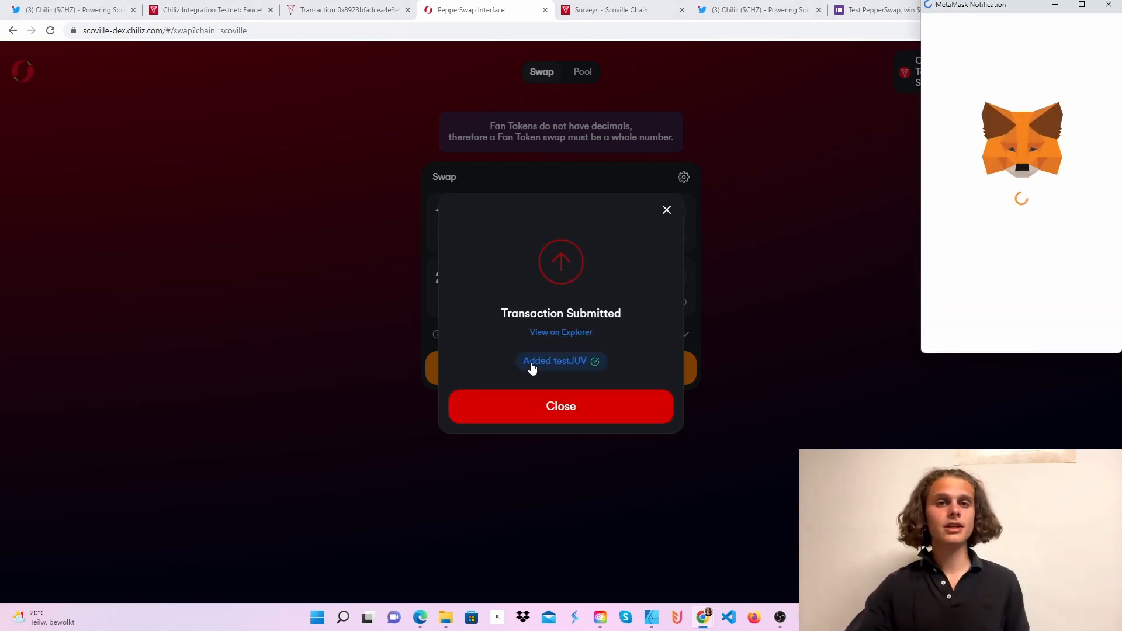
pyautogui.moveTo(955, 260)
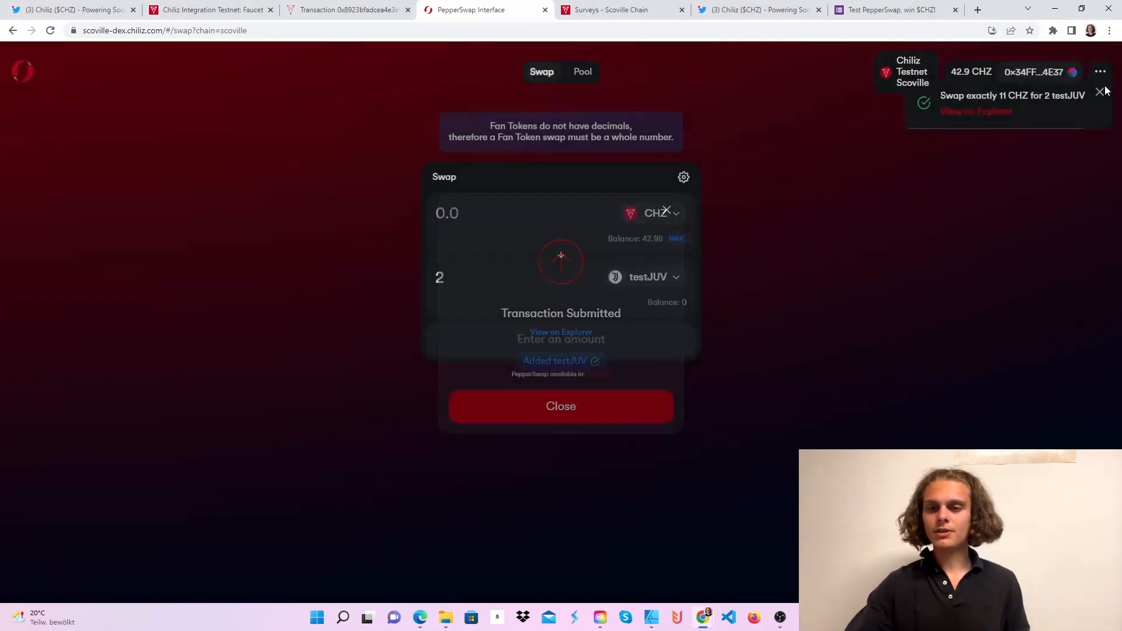
pyautogui.click(560, 406)
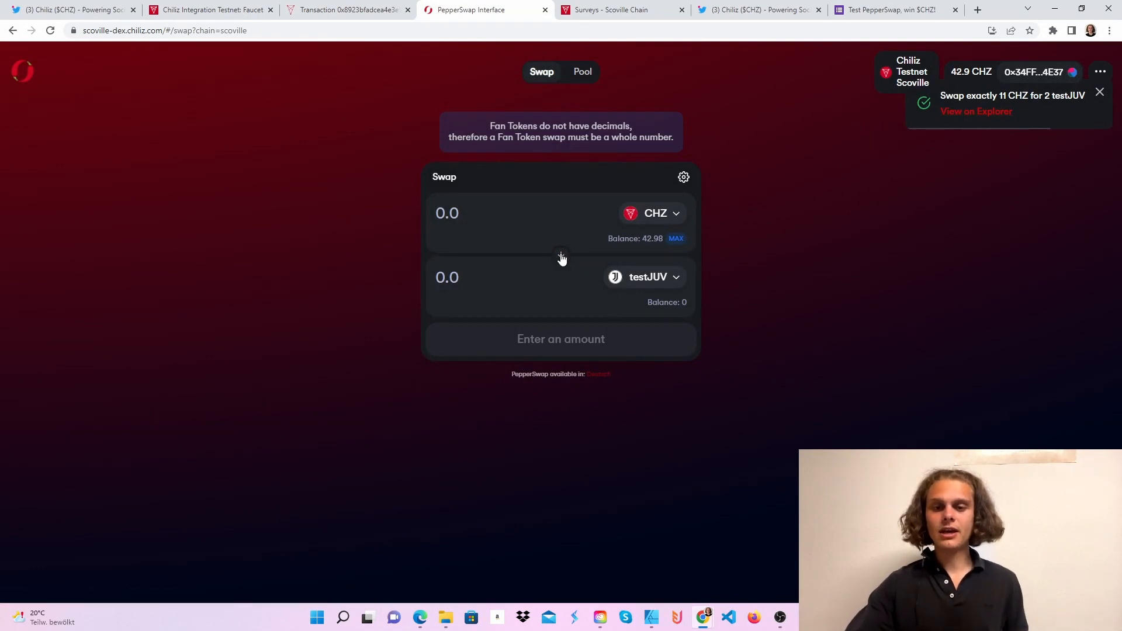
pyautogui.click(561, 255)
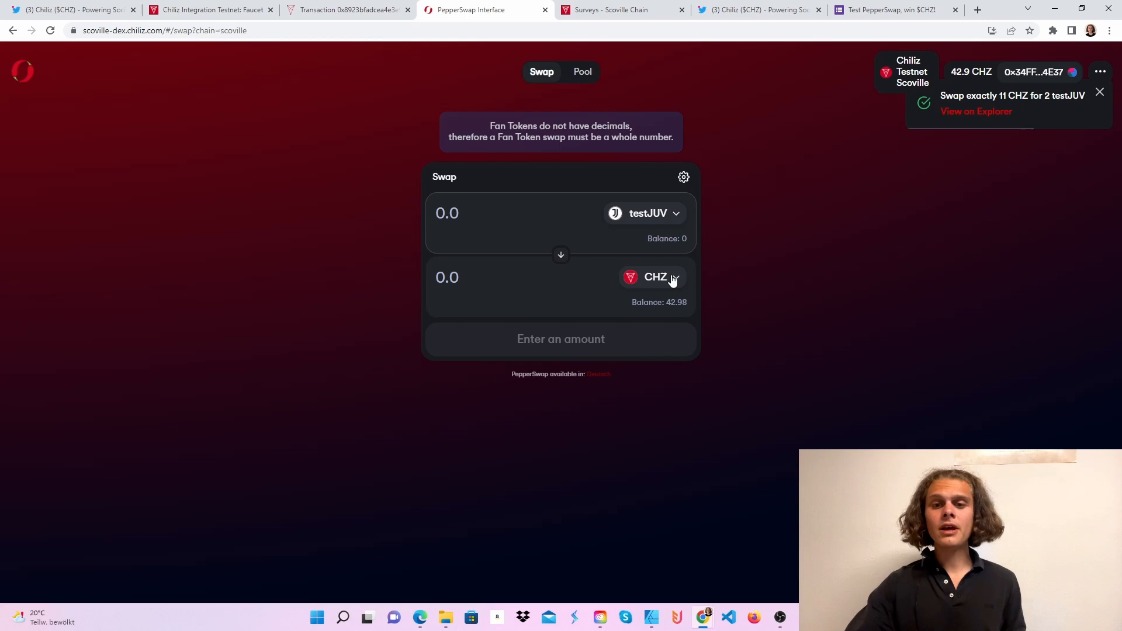
pyautogui.moveTo(559, 108)
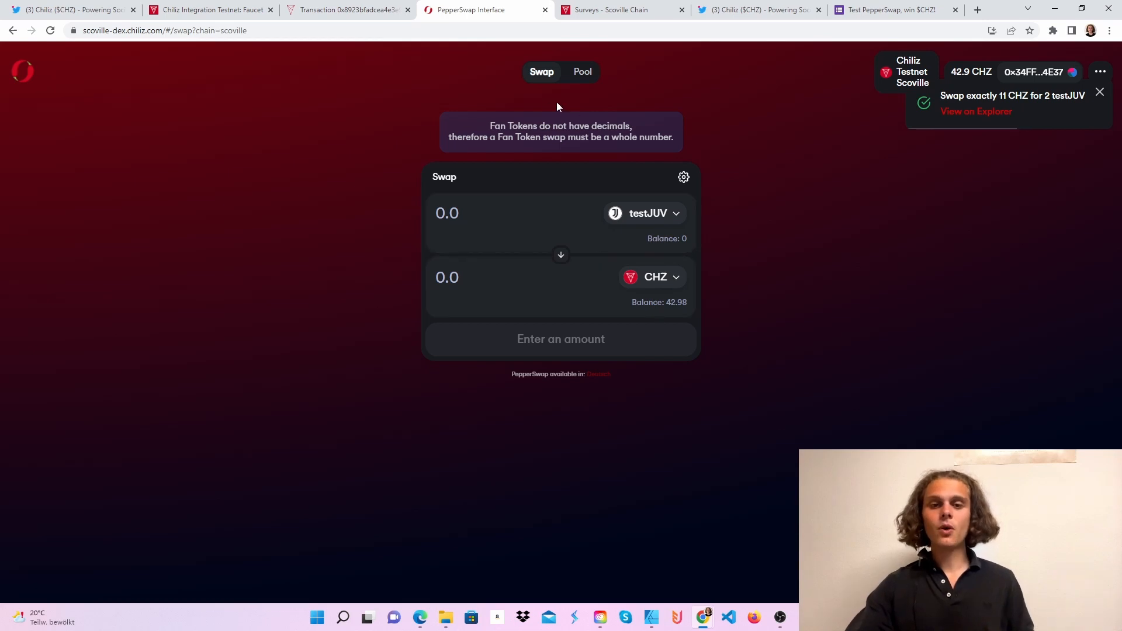
# Step: Start adding CHZ/testJUV liquidity with 1 testJUV (5.00262 CHZ) and approve testJUV spending
pyautogui.click(582, 72)
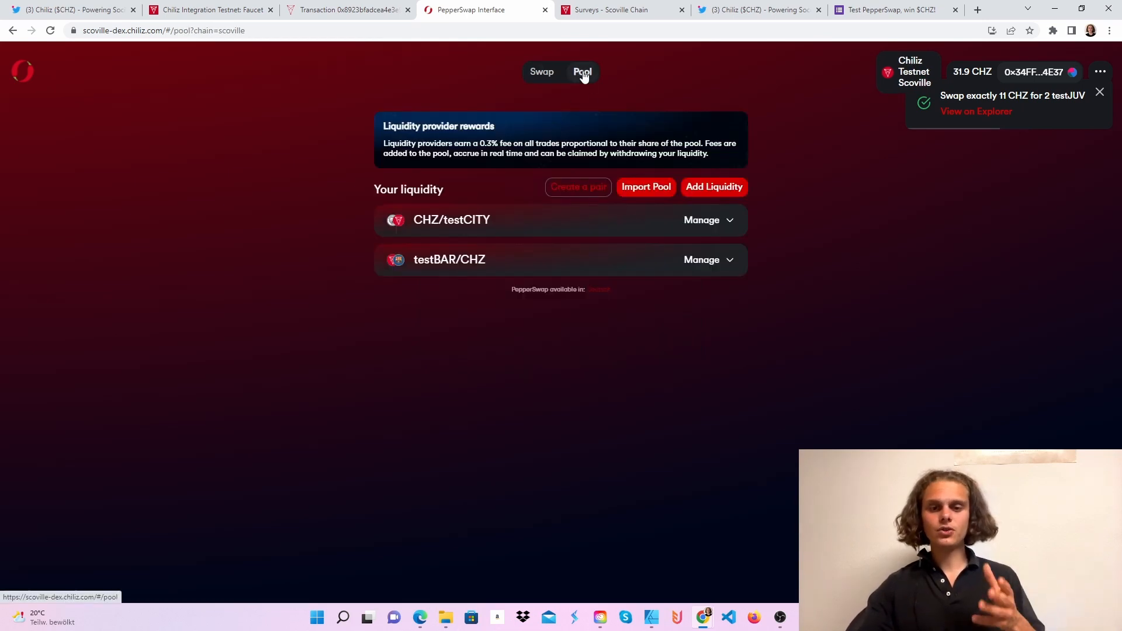
pyautogui.moveTo(633, 207)
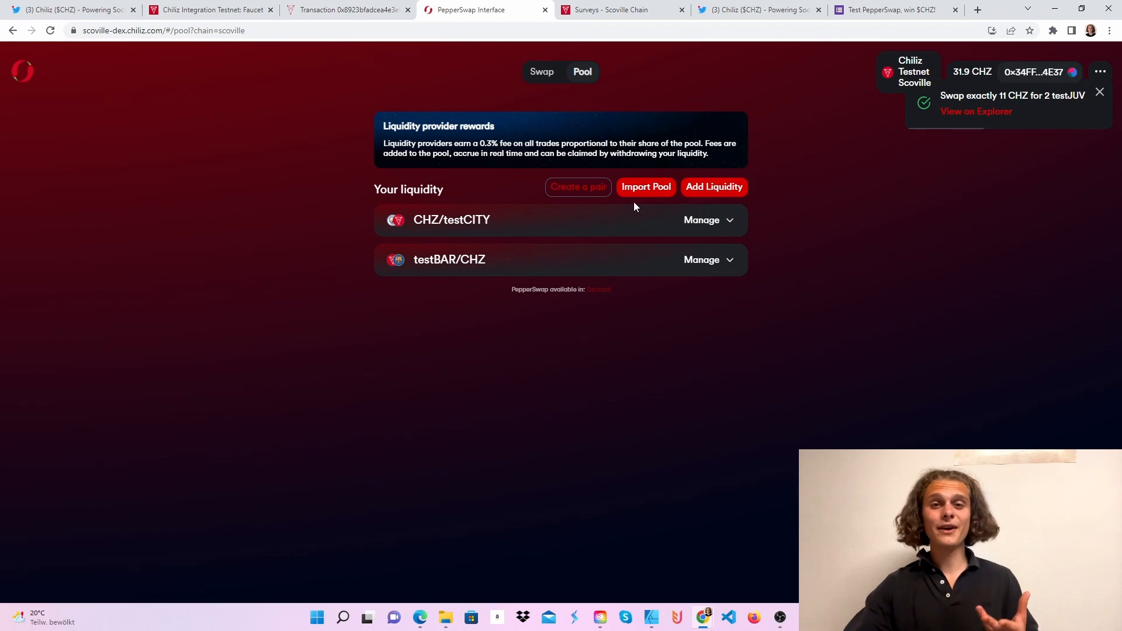
pyautogui.moveTo(672, 189)
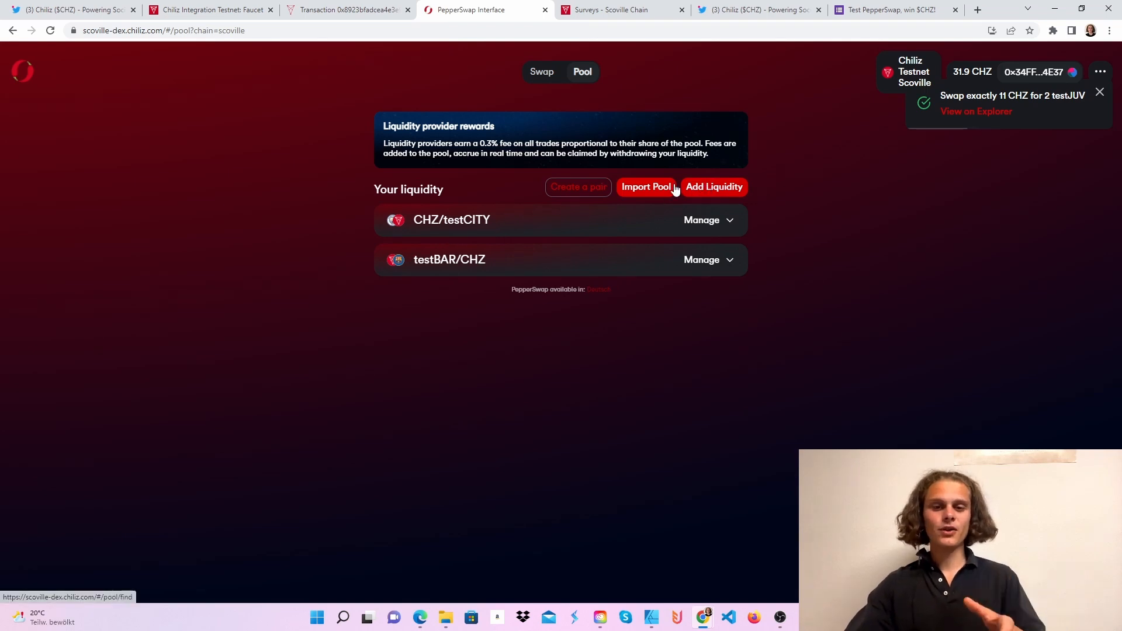
pyautogui.click(713, 188)
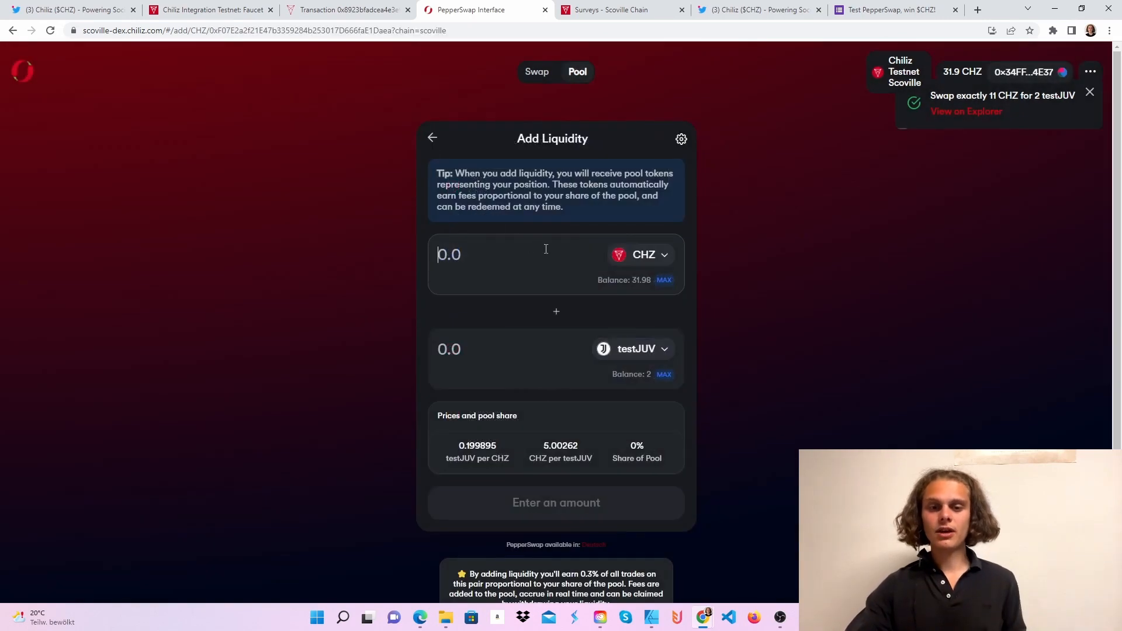
pyautogui.click(1088, 91)
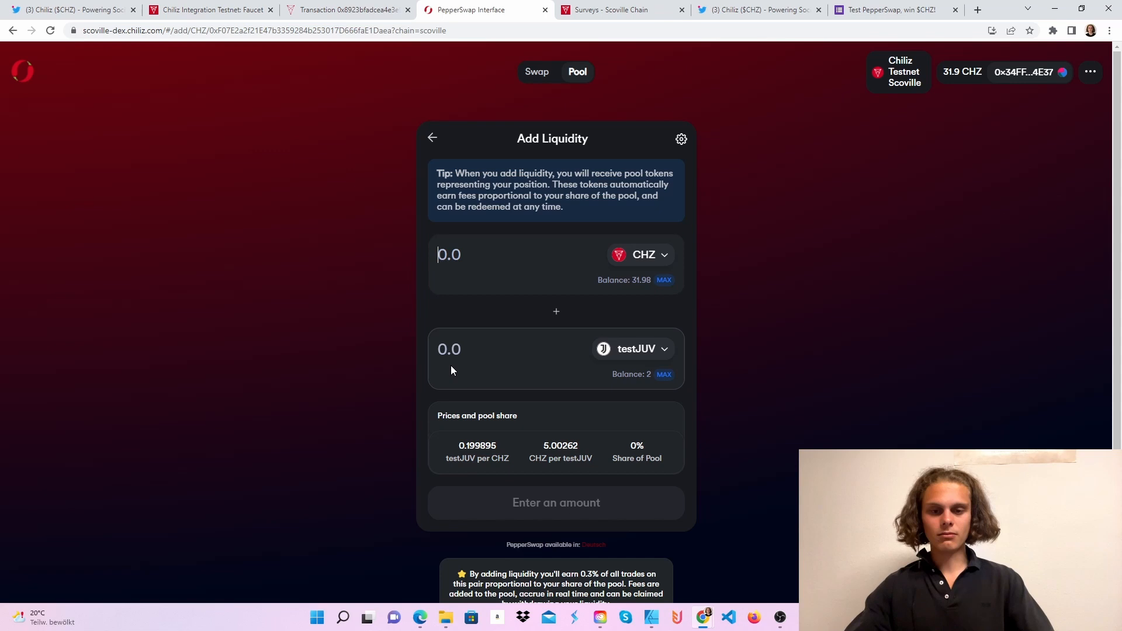
pyautogui.write('262')
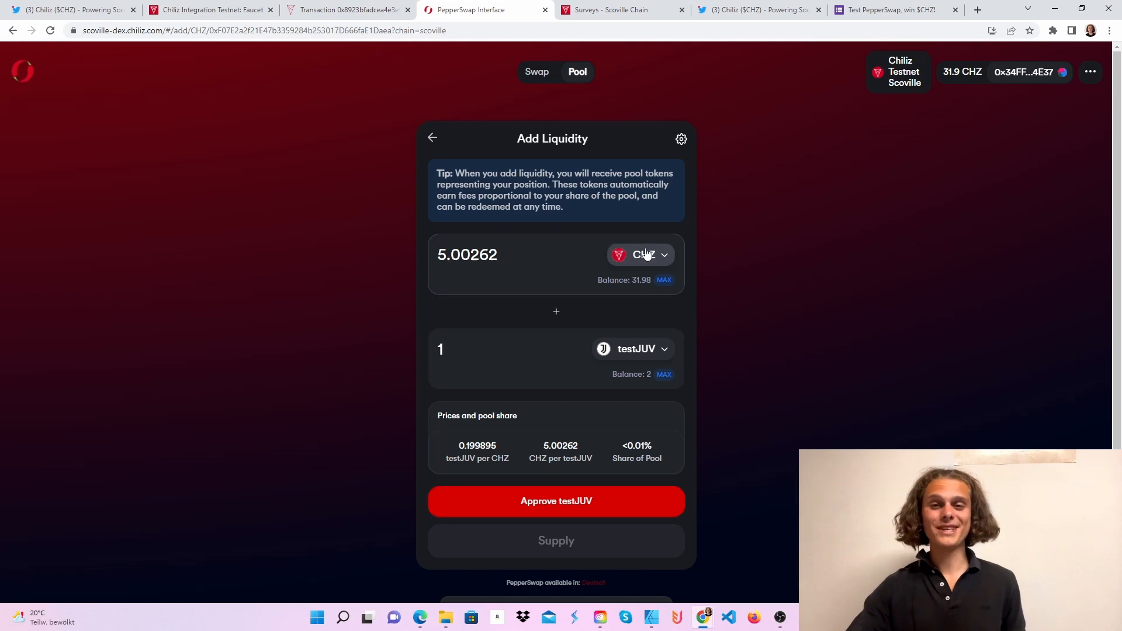
pyautogui.click(501, 349)
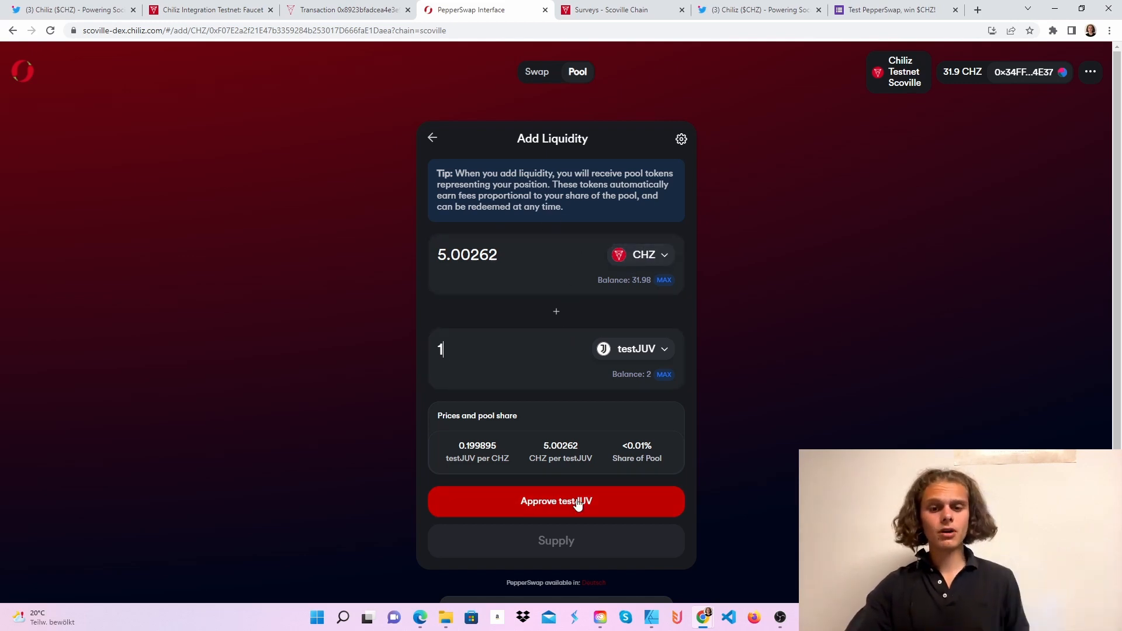
pyautogui.click(557, 502)
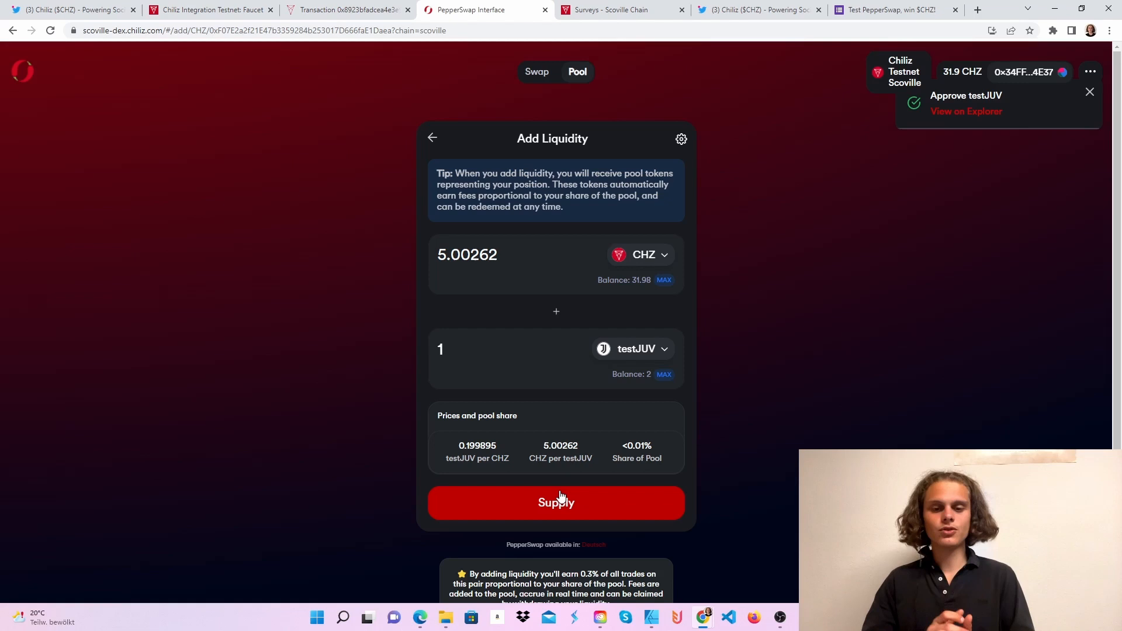
# Step: Supply 5.00262 CHZ and 1 testJUV to the pool and confirm in MetaMask
pyautogui.click(556, 502)
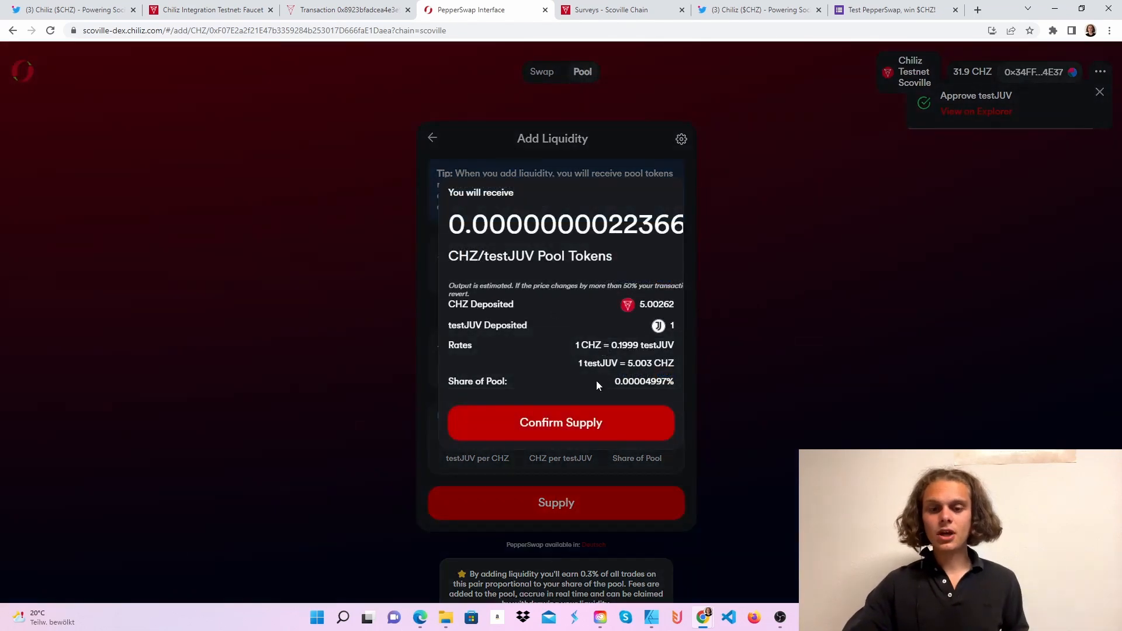
pyautogui.click(560, 422)
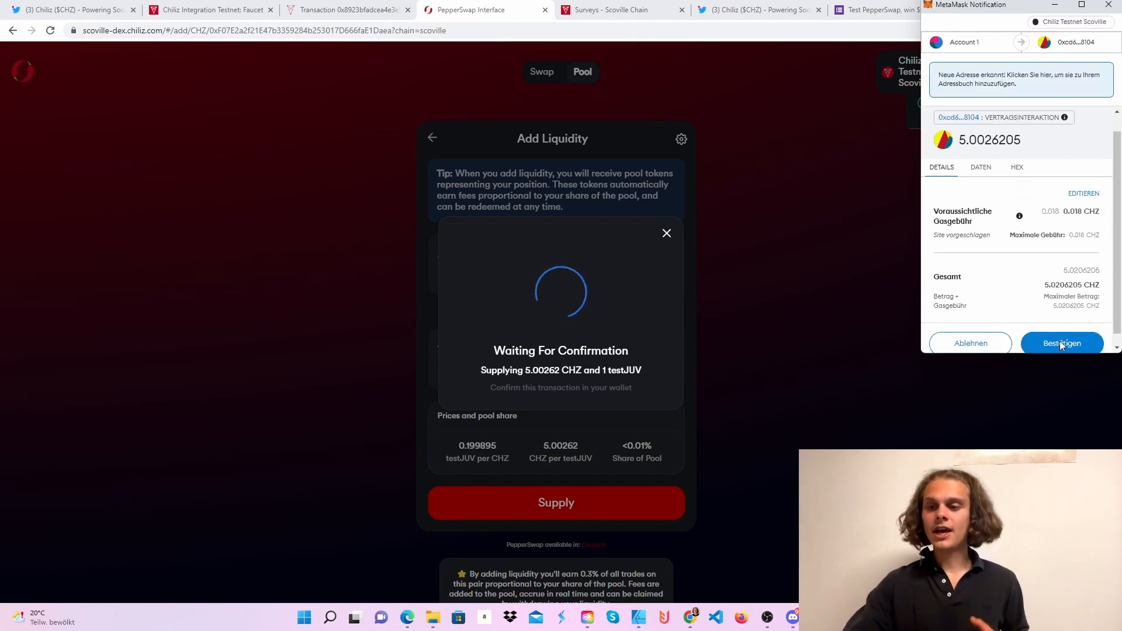
pyautogui.click(1063, 344)
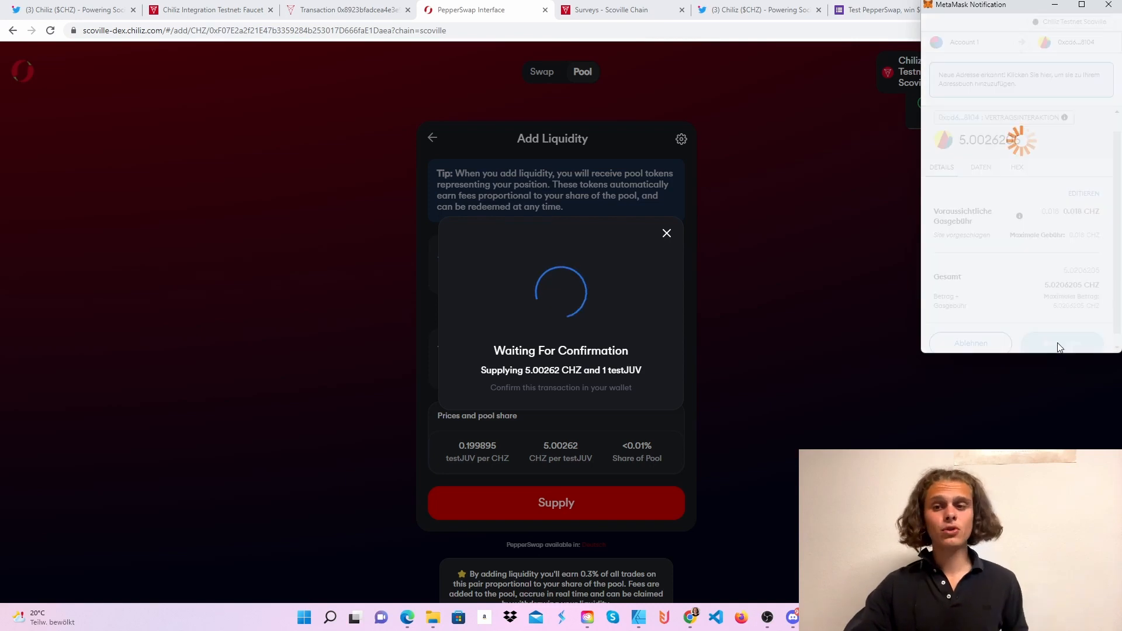
pyautogui.moveTo(627, 403)
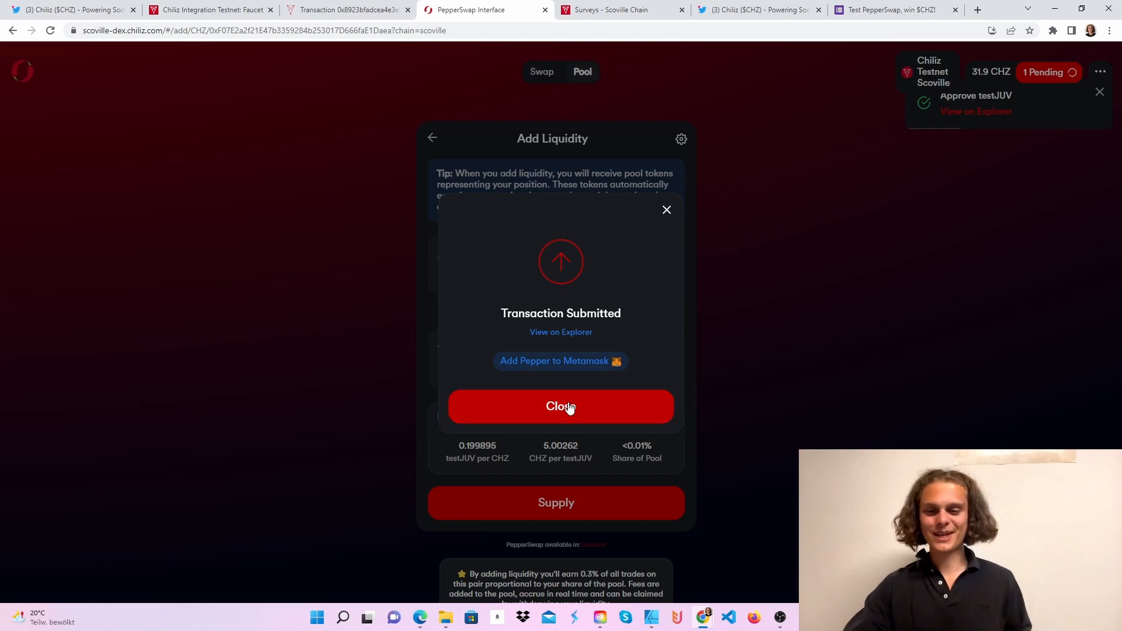
pyautogui.click(560, 406)
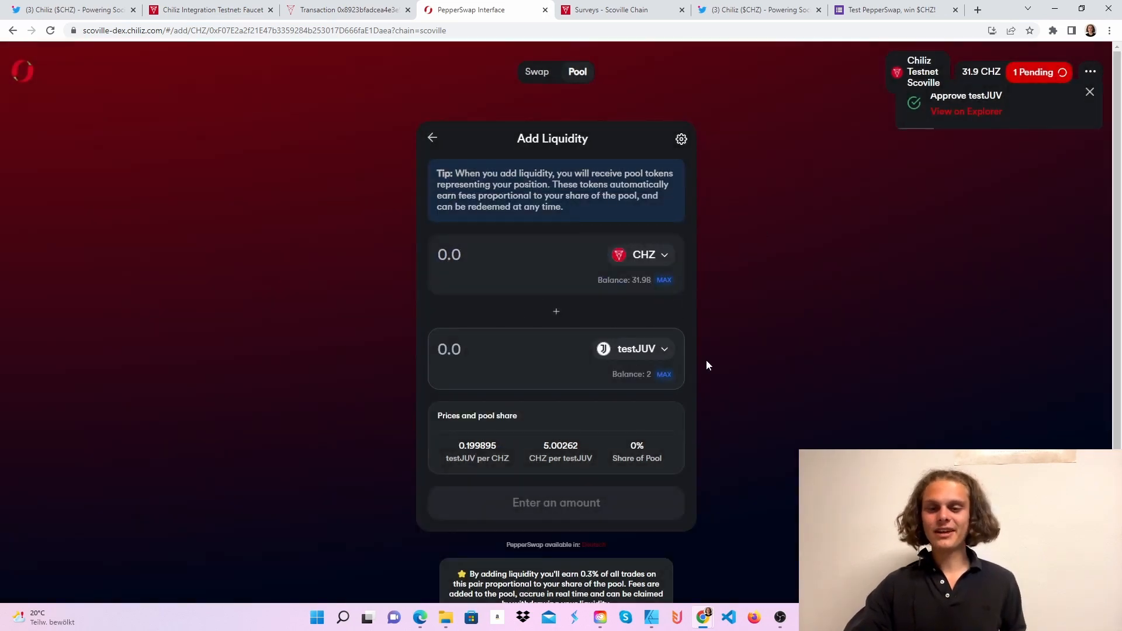
pyautogui.moveTo(967, 112)
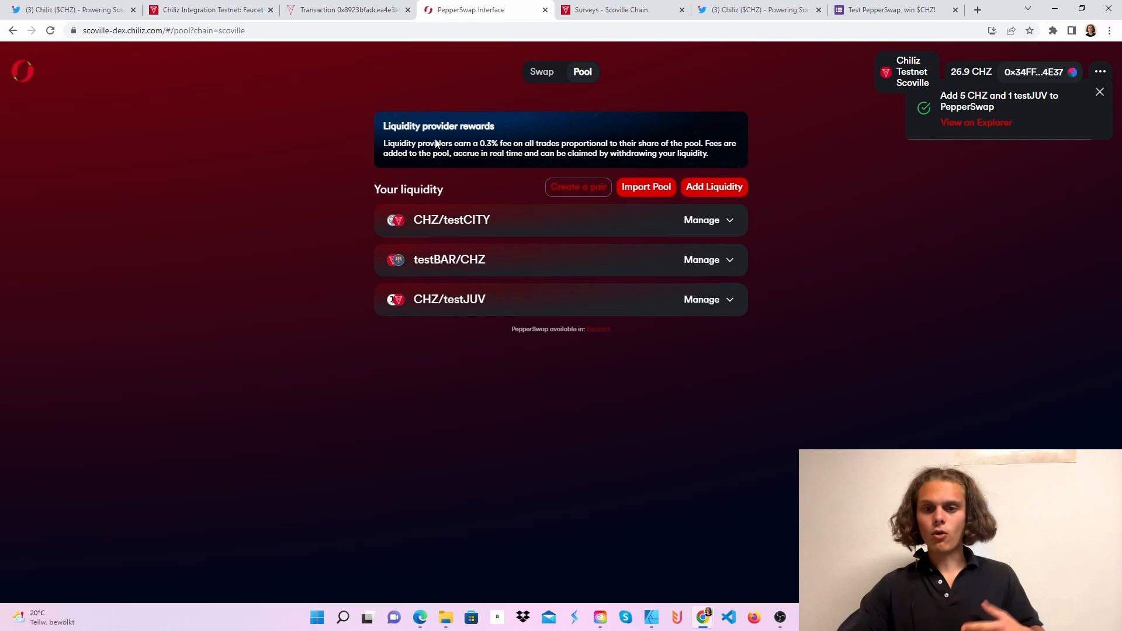
pyautogui.moveTo(713, 311)
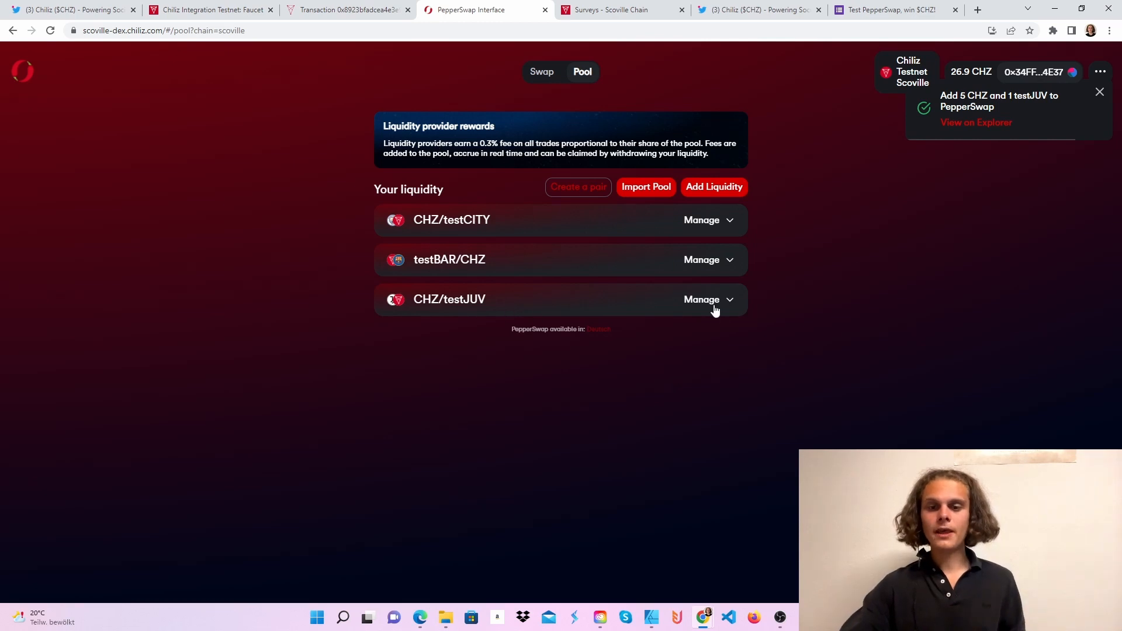
# Step: Approve a 75% removal of the CHZ/testJUV liquidity in MetaMask and return to the pool overview
pyautogui.click(701, 300)
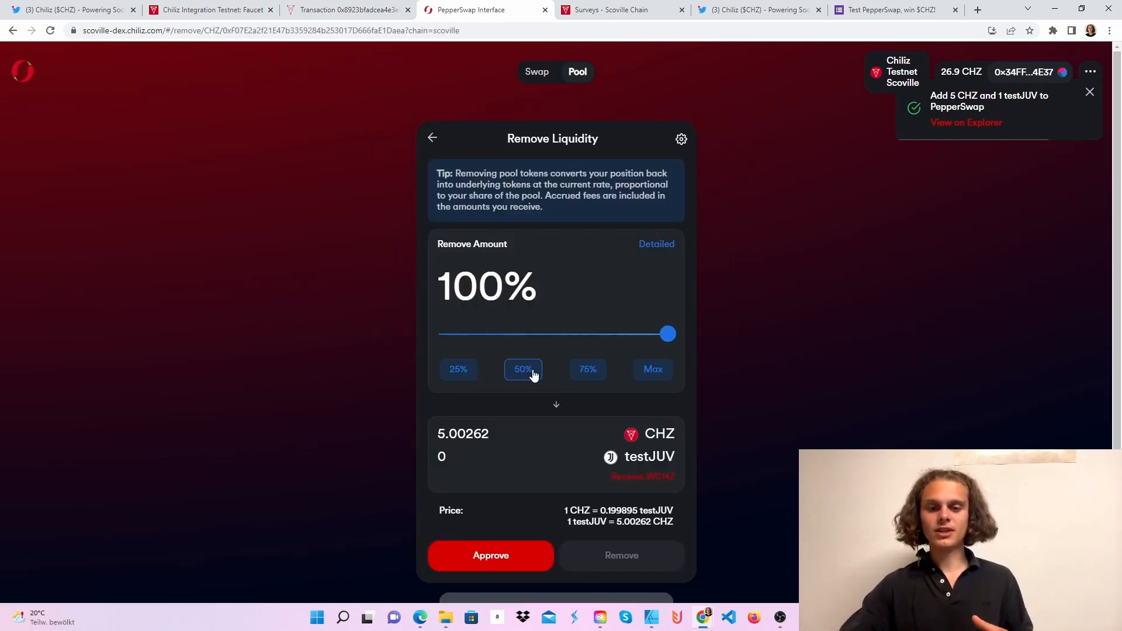
pyautogui.click(588, 368)
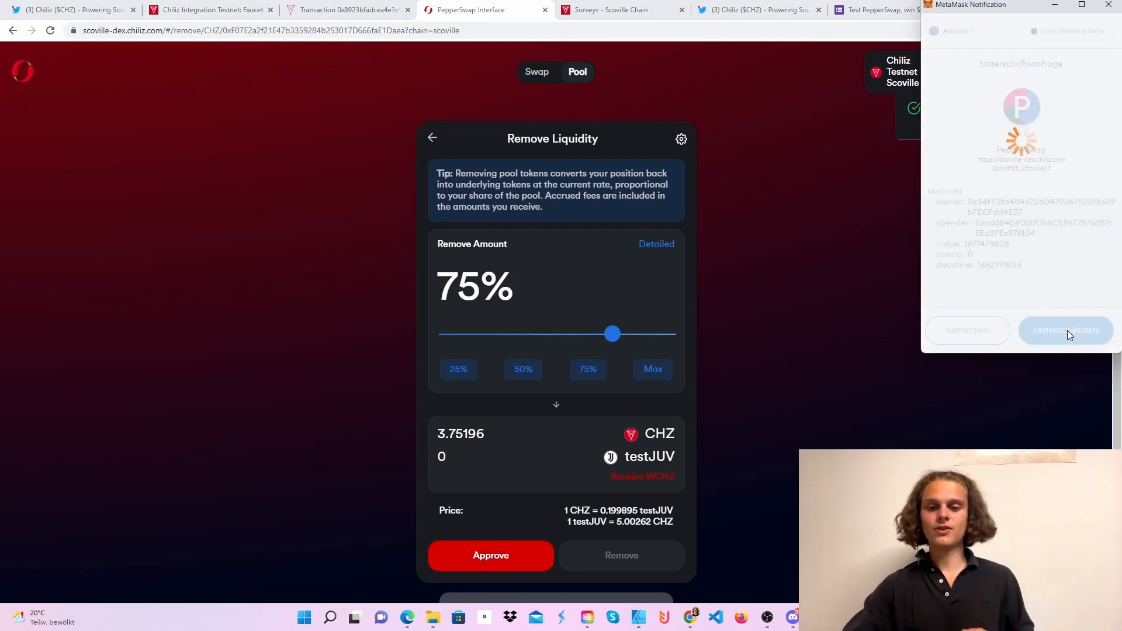
pyautogui.click(1066, 330)
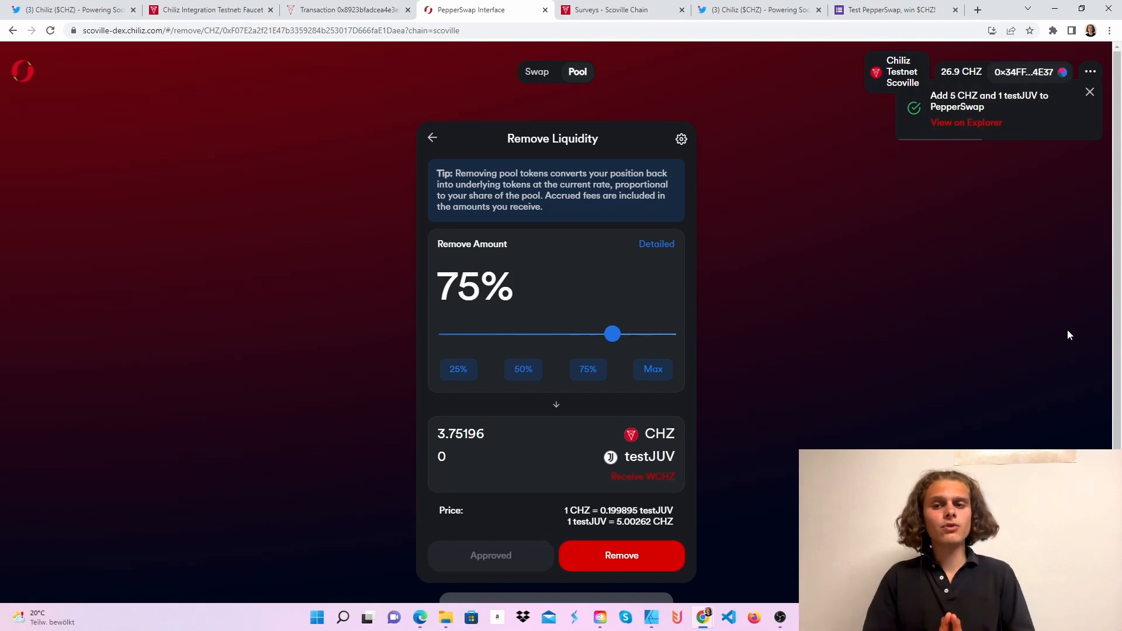
pyautogui.moveTo(550, 560)
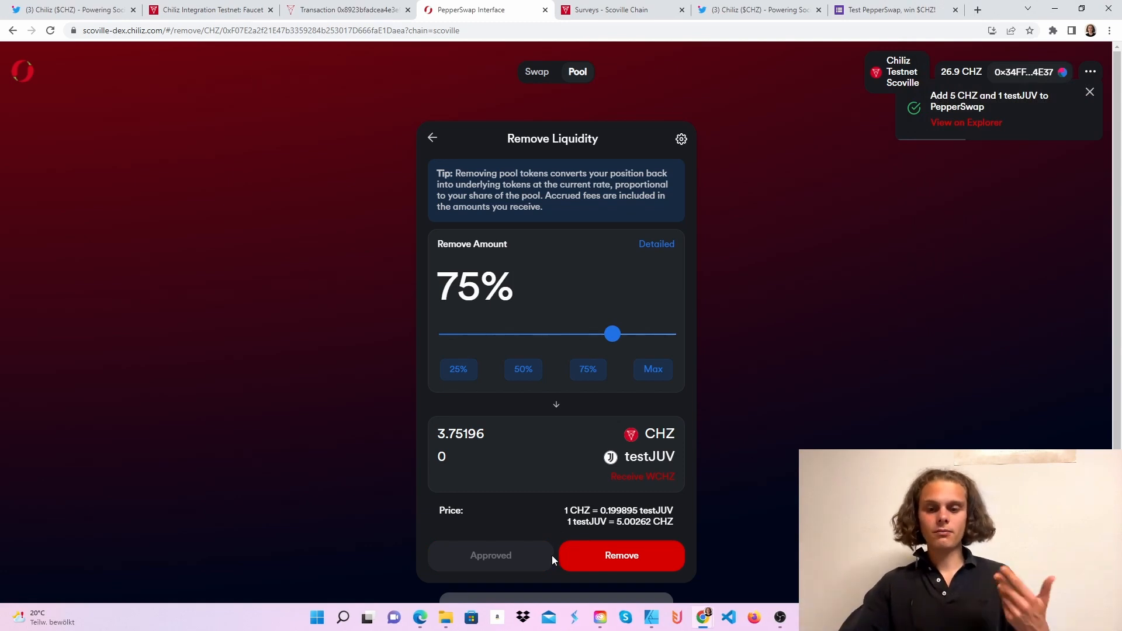
pyautogui.click(621, 555)
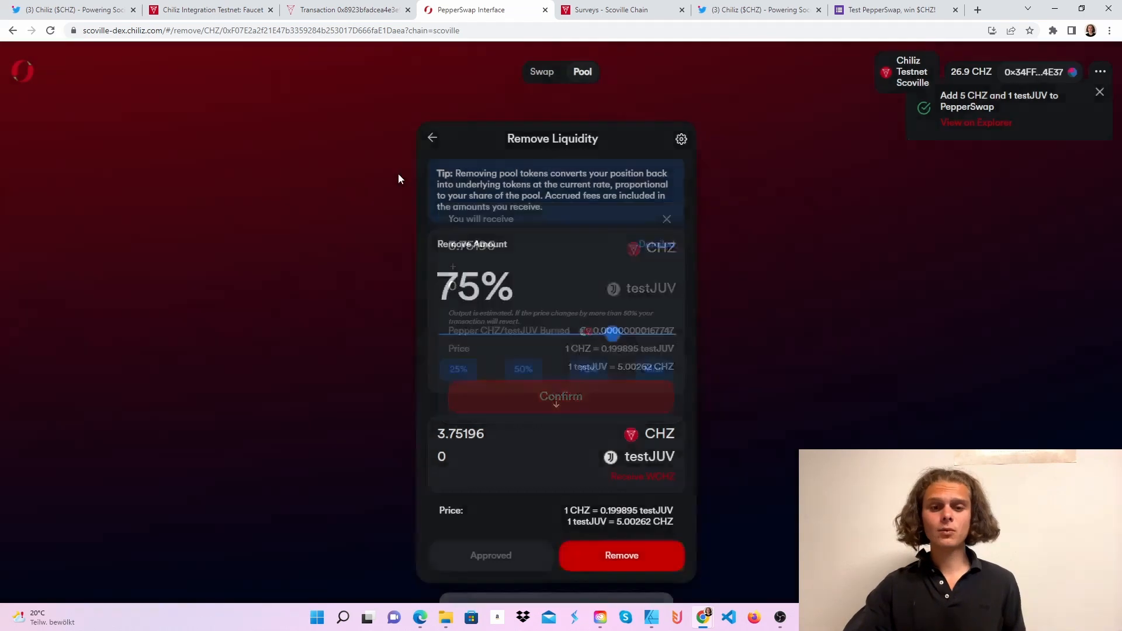
pyautogui.click(431, 138)
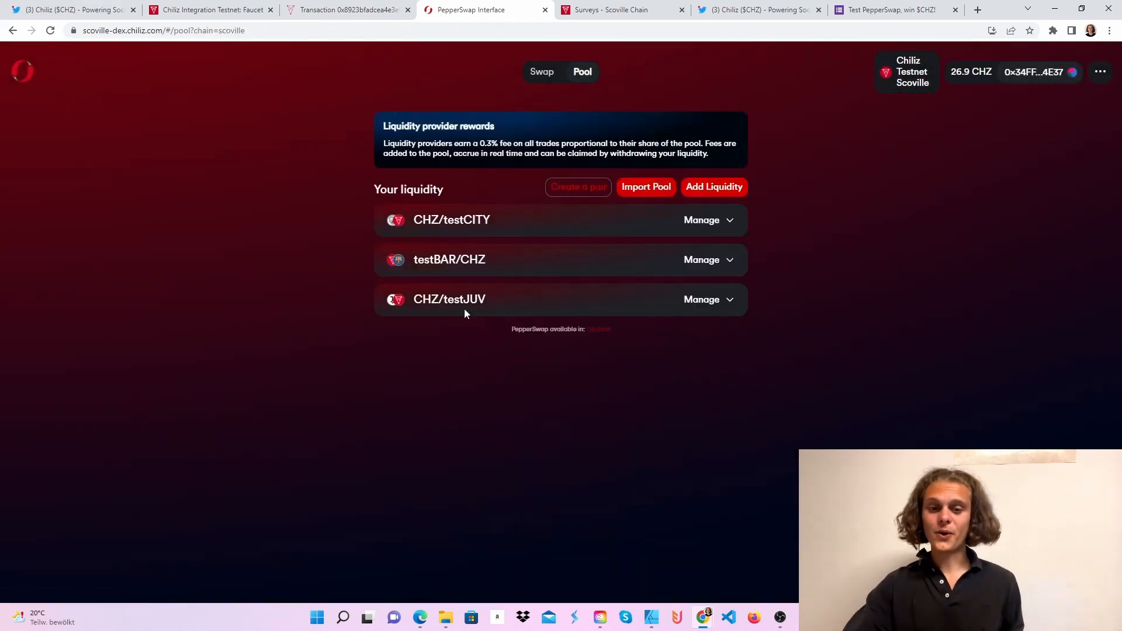
# Step: Supply another 5 CHZ and 1 testJUV to the CHZ/testJUV pool, confirmed in MetaMask
pyautogui.click(700, 300)
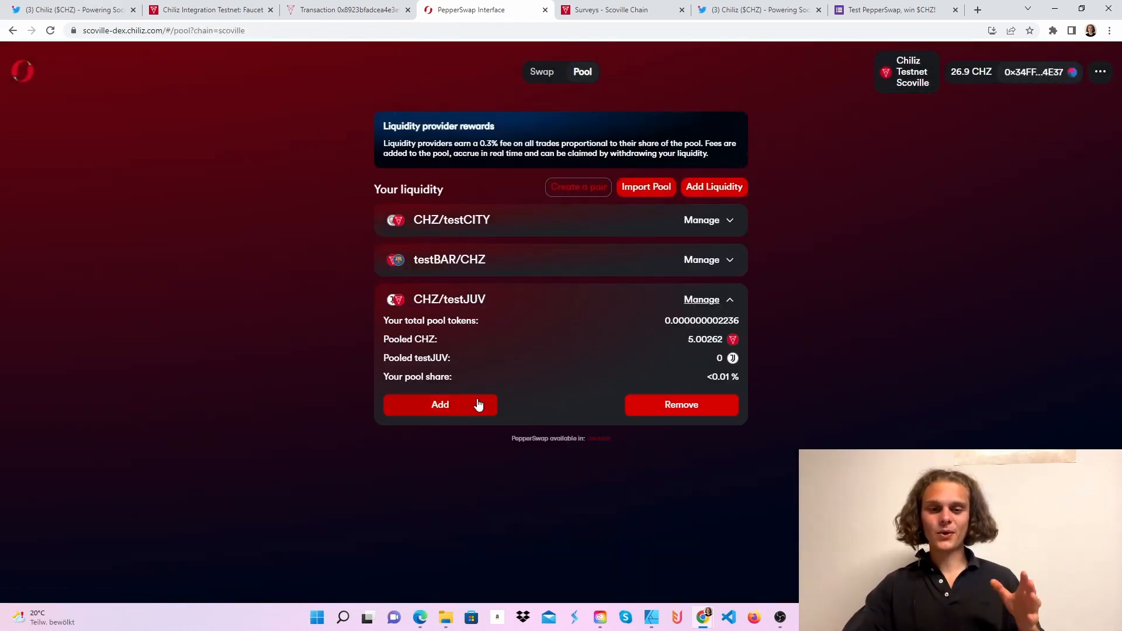
pyautogui.click(440, 405)
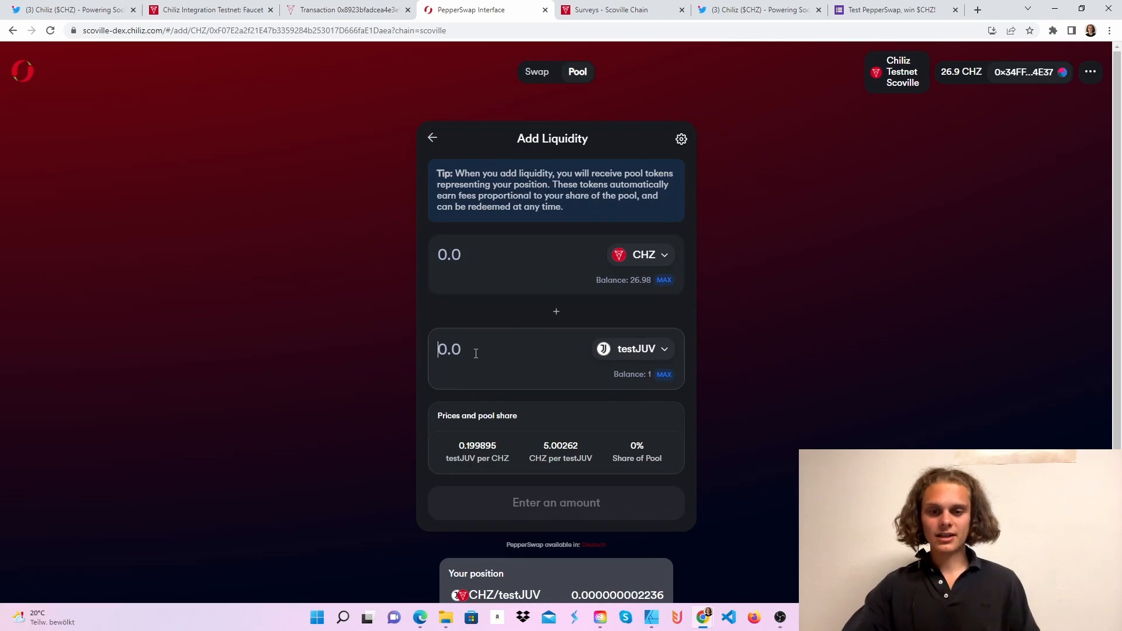
pyautogui.write('0.5')
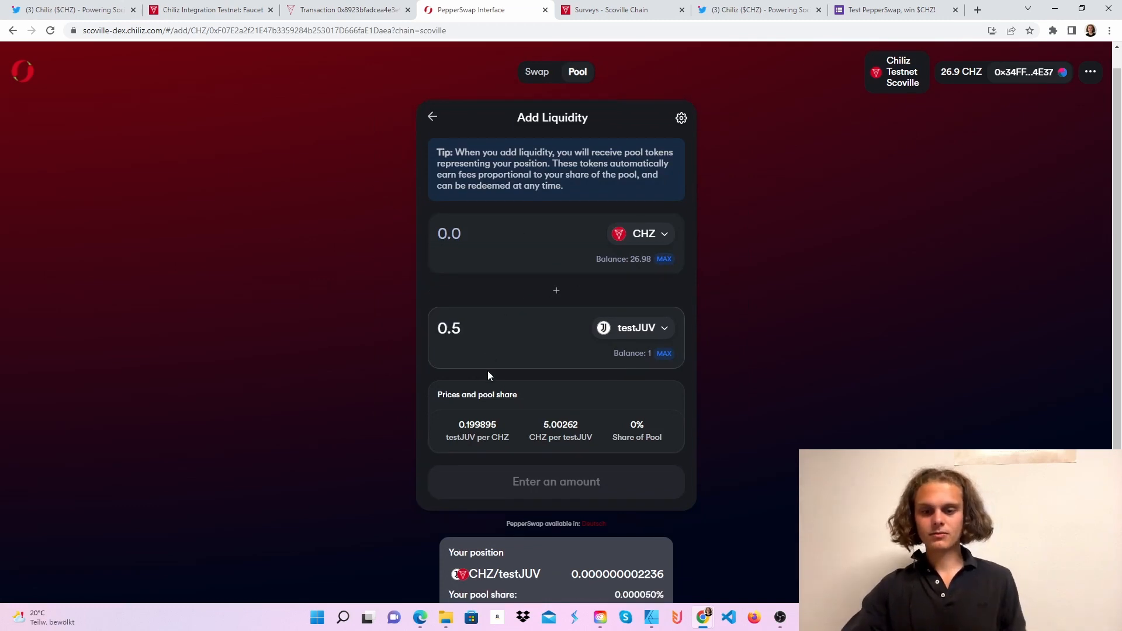
pyautogui.write('1')
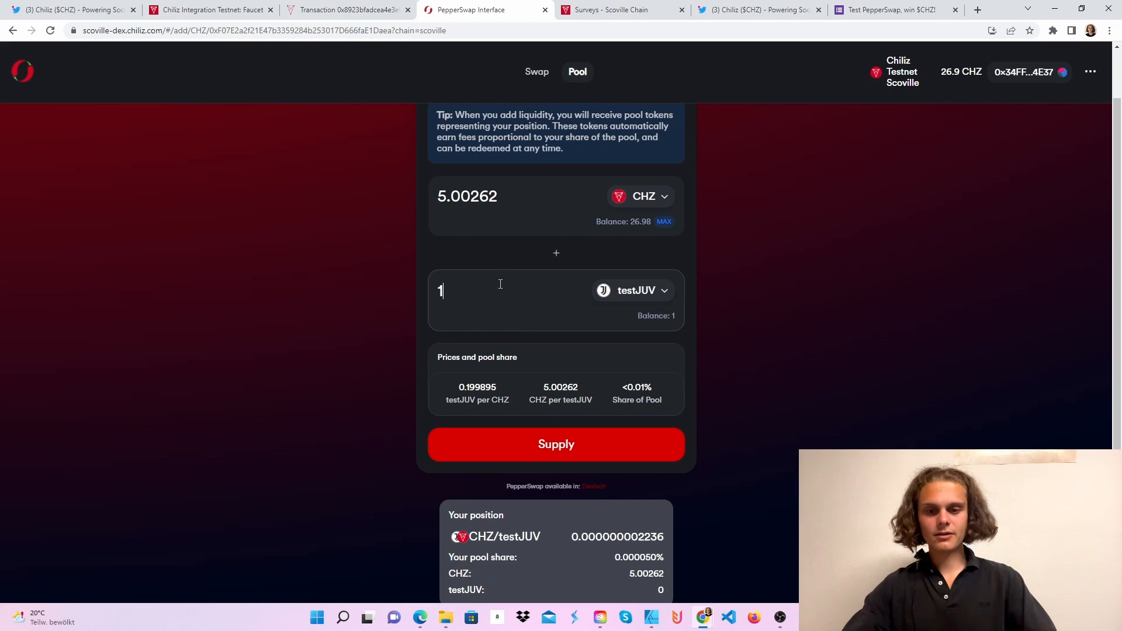
pyautogui.click(557, 444)
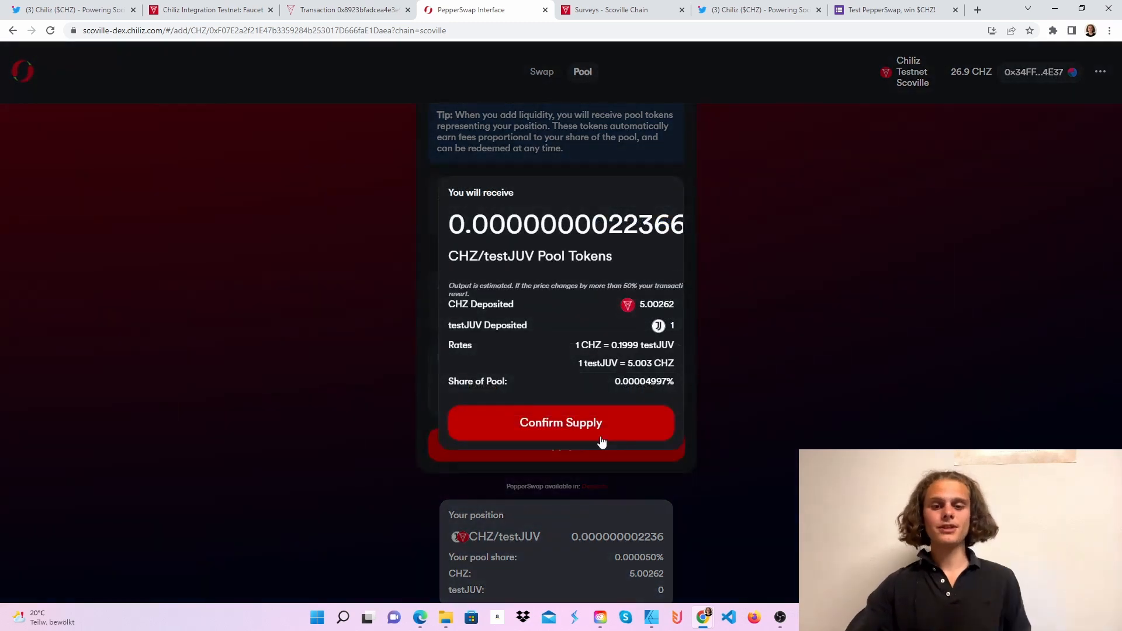
pyautogui.click(560, 422)
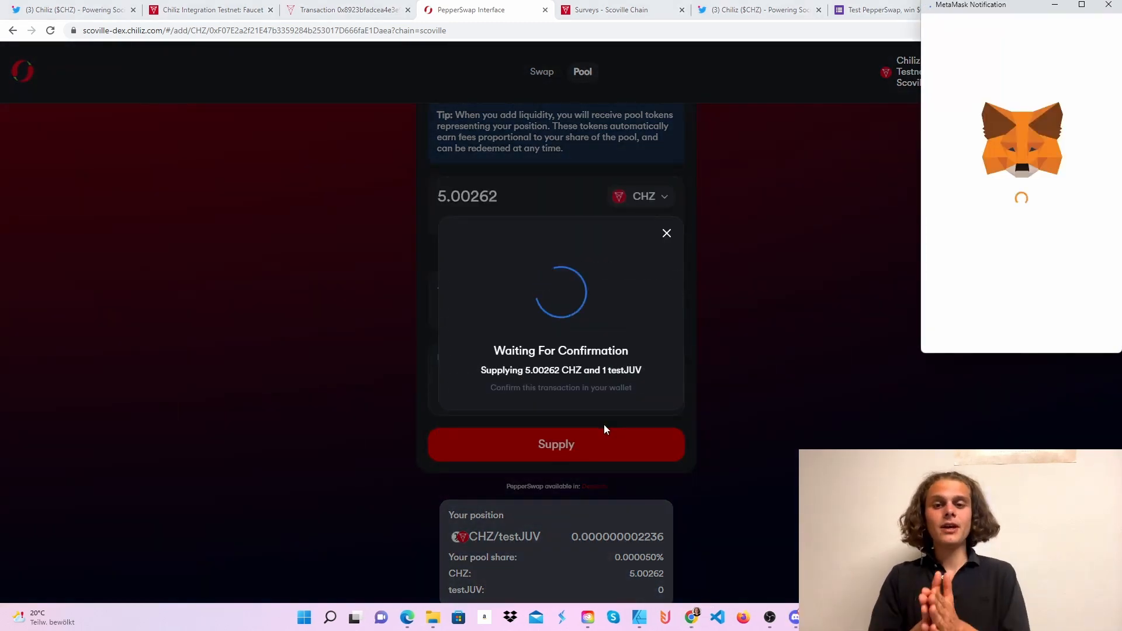
pyautogui.moveTo(1094, 242)
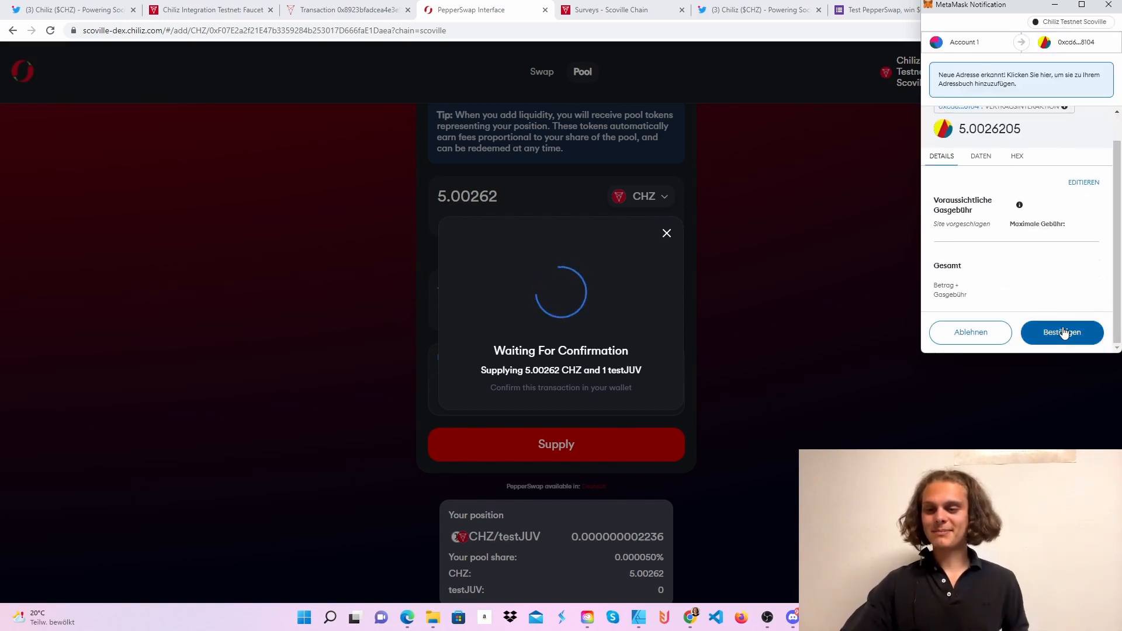
pyautogui.click(1061, 333)
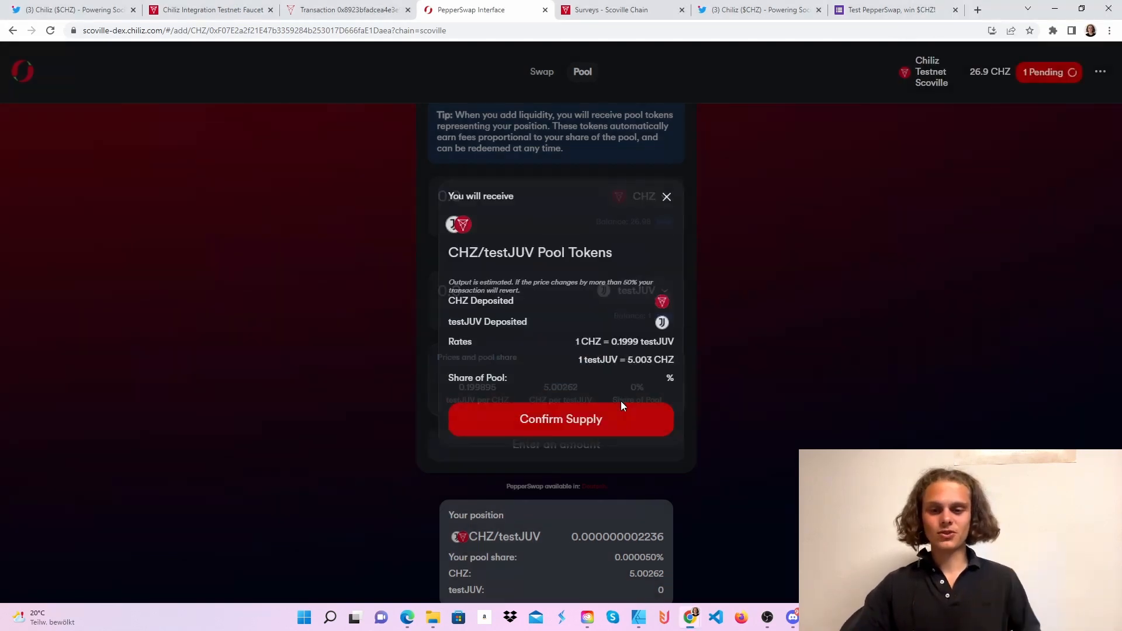
pyautogui.click(665, 197)
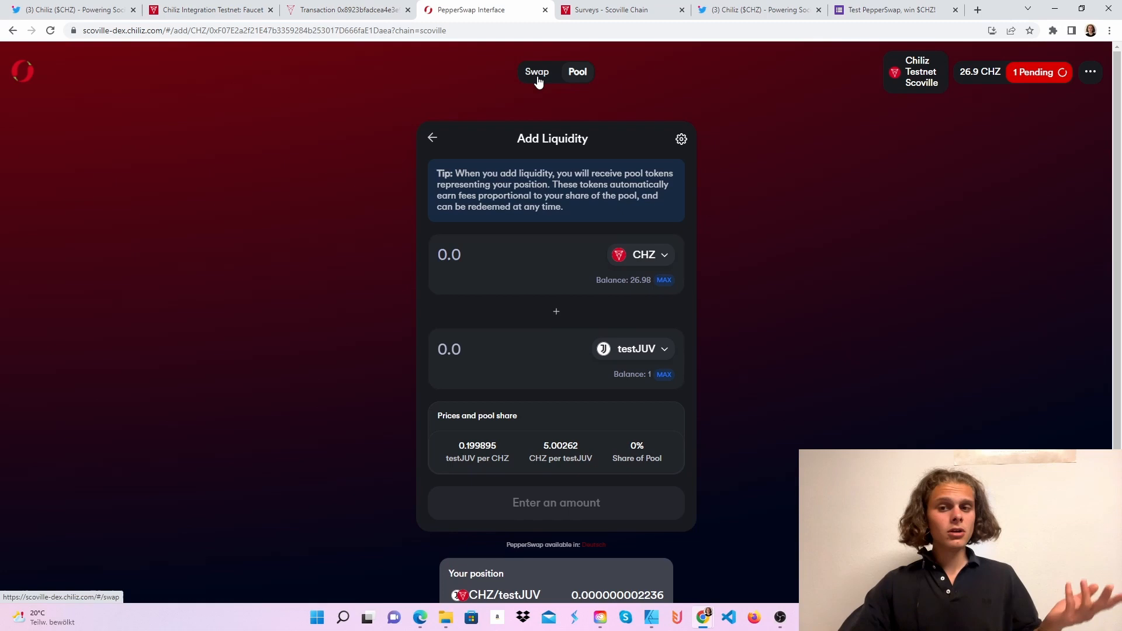
# Step: Return to the Pool tab listing the CHZ/testJUV position
pyautogui.click(536, 71)
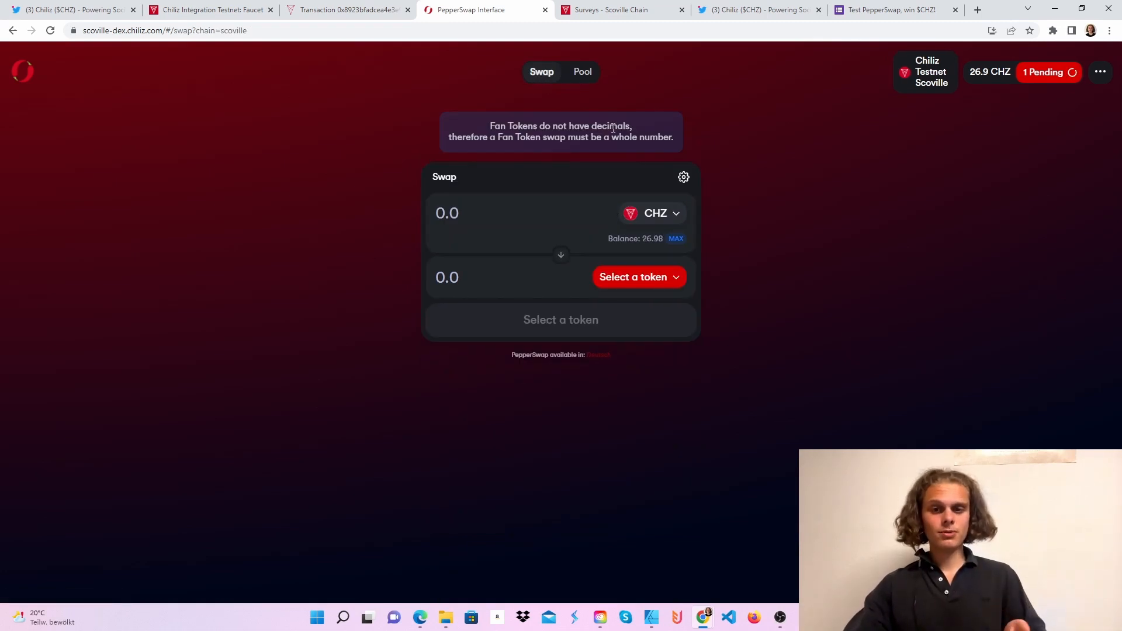
pyautogui.click(683, 177)
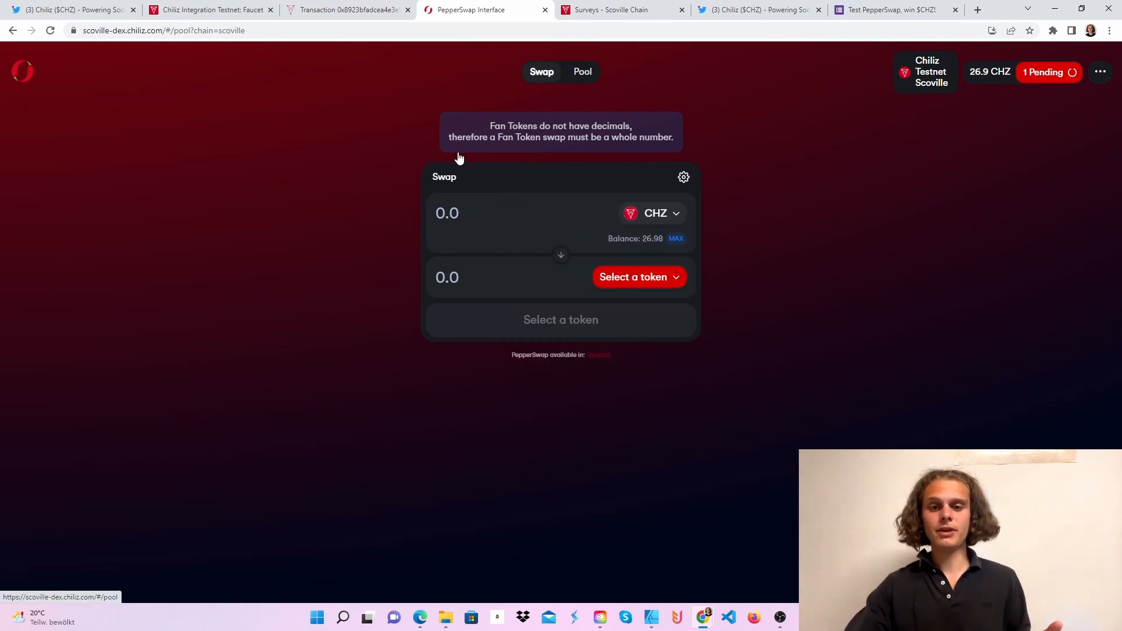
pyautogui.click(582, 72)
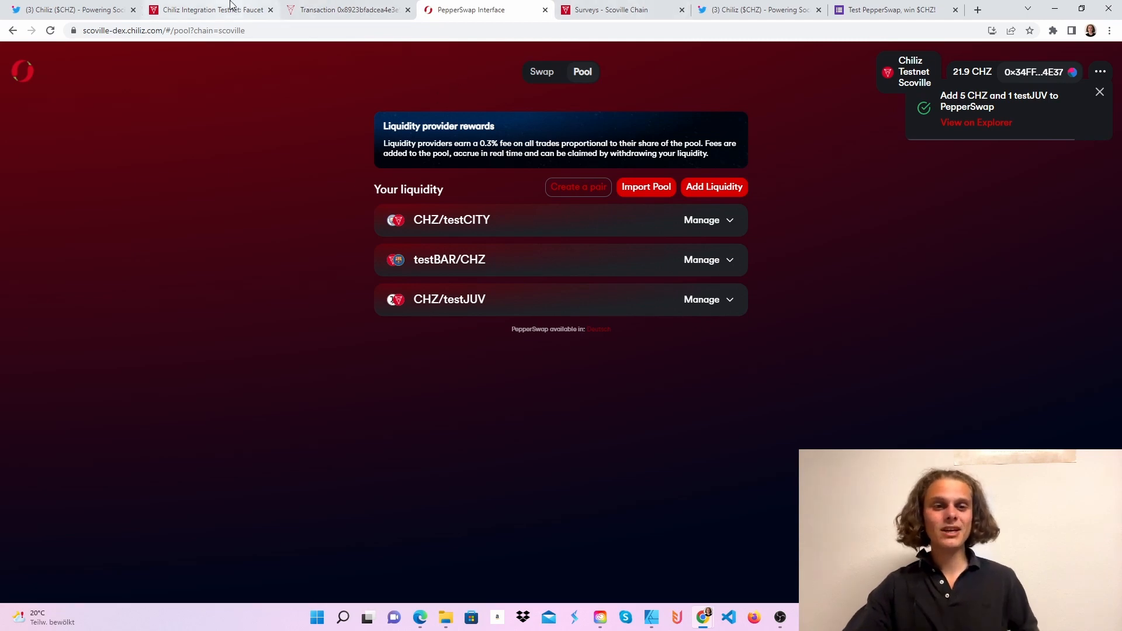
# Step: Go to the Chiliz Phase 2 tweet thread and follow the Scoville Knowledgebase bit.ly link
pyautogui.click(209, 9)
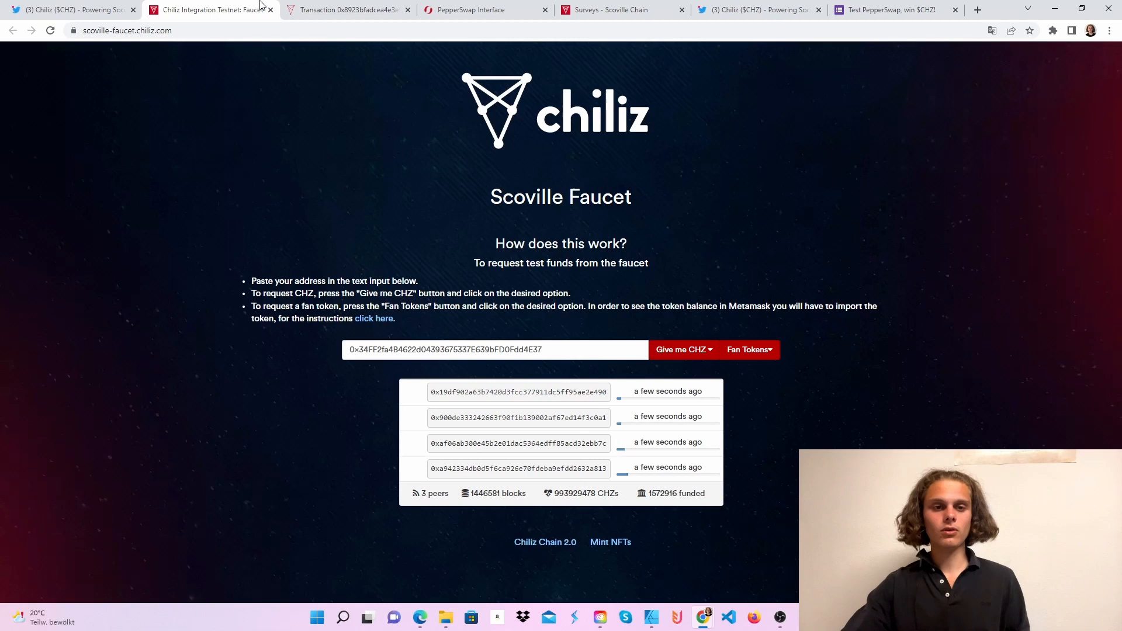
pyautogui.click(347, 9)
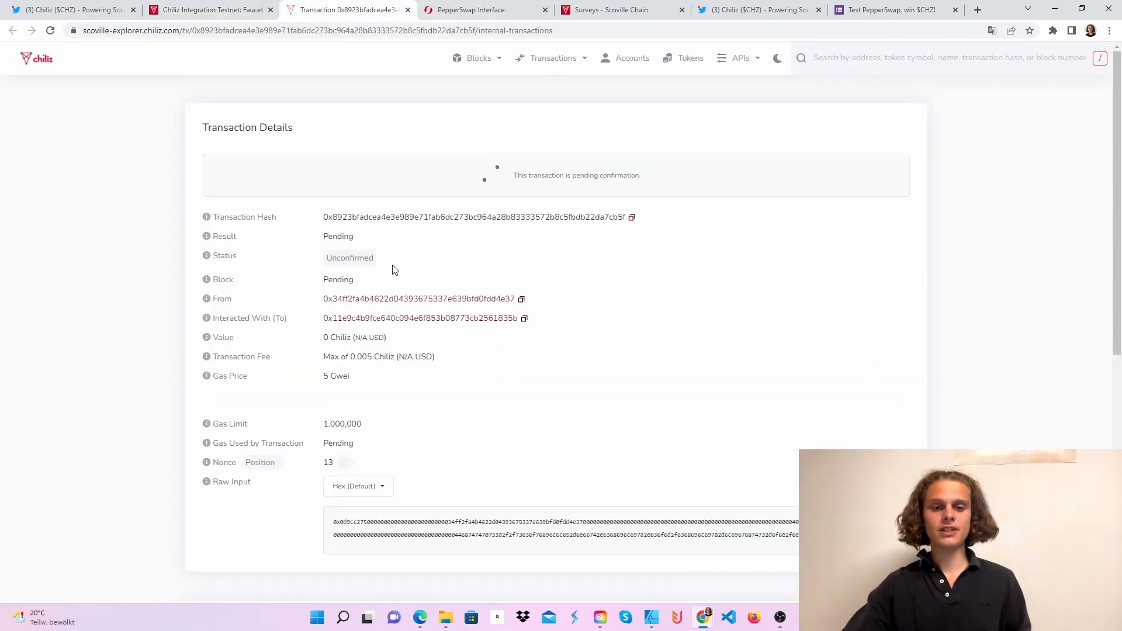
pyautogui.click(619, 10)
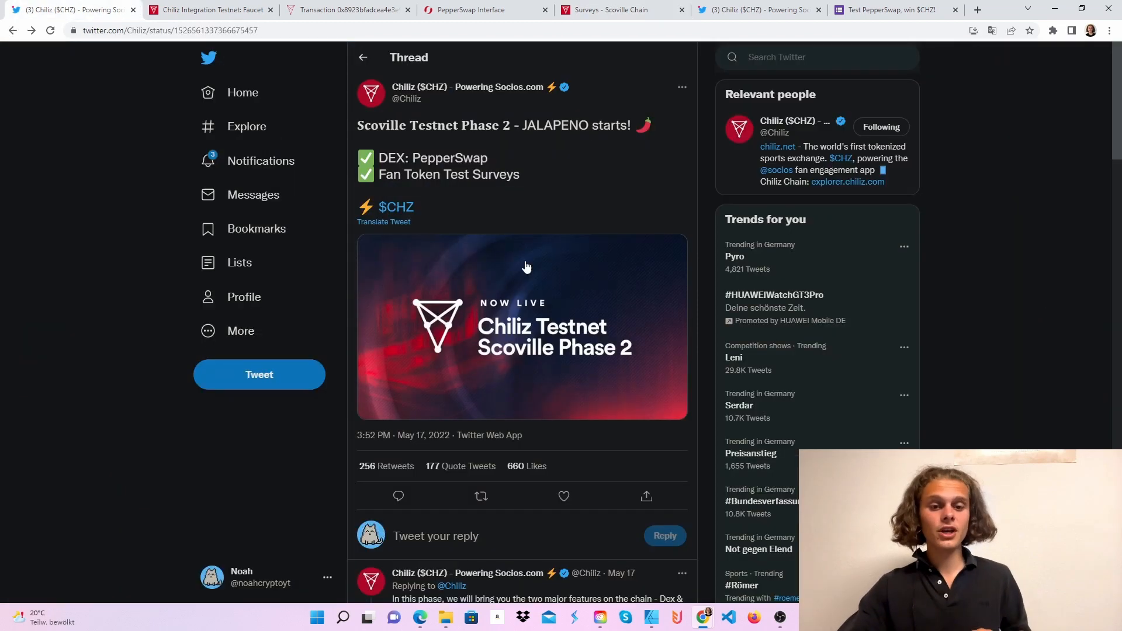
pyautogui.scroll(-3)
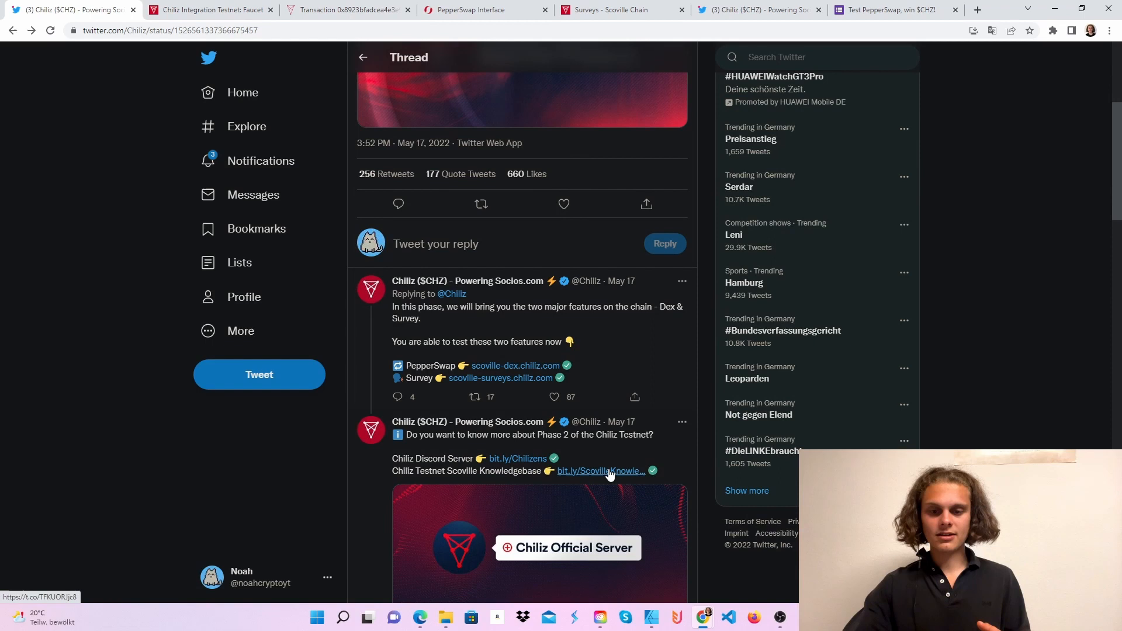
pyautogui.click(600, 471)
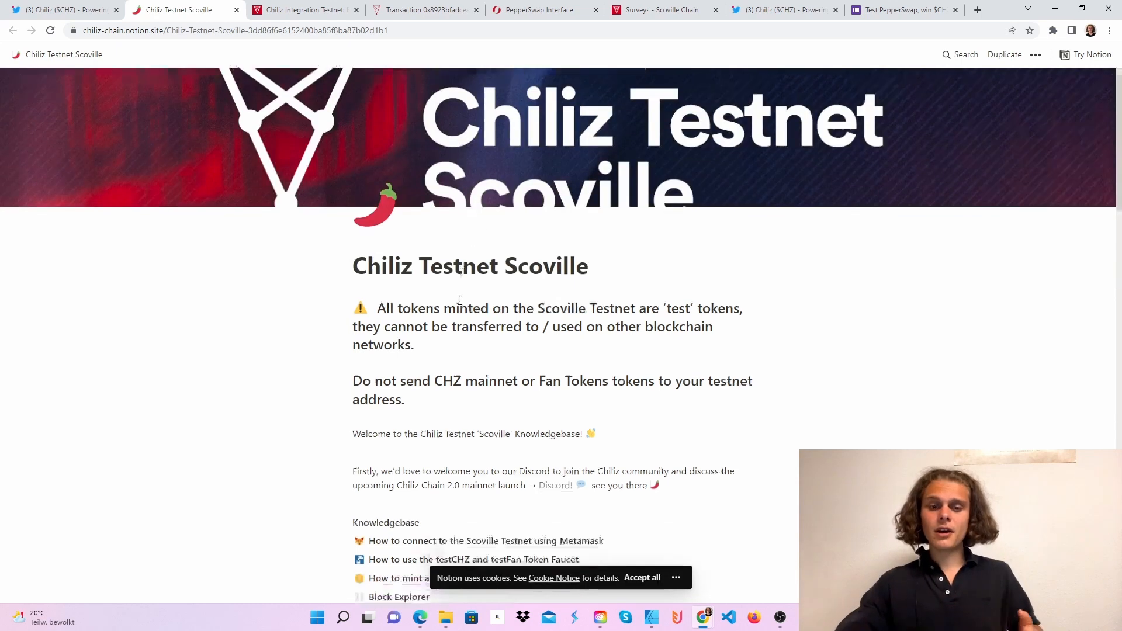
pyautogui.scroll(-3)
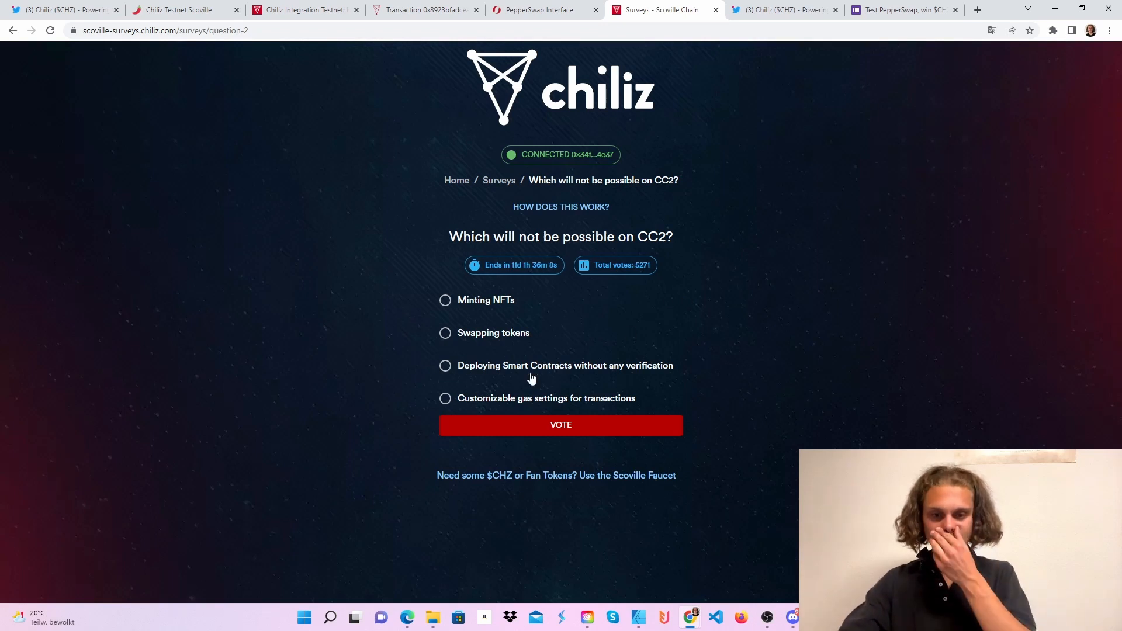
pyautogui.moveTo(511, 375)
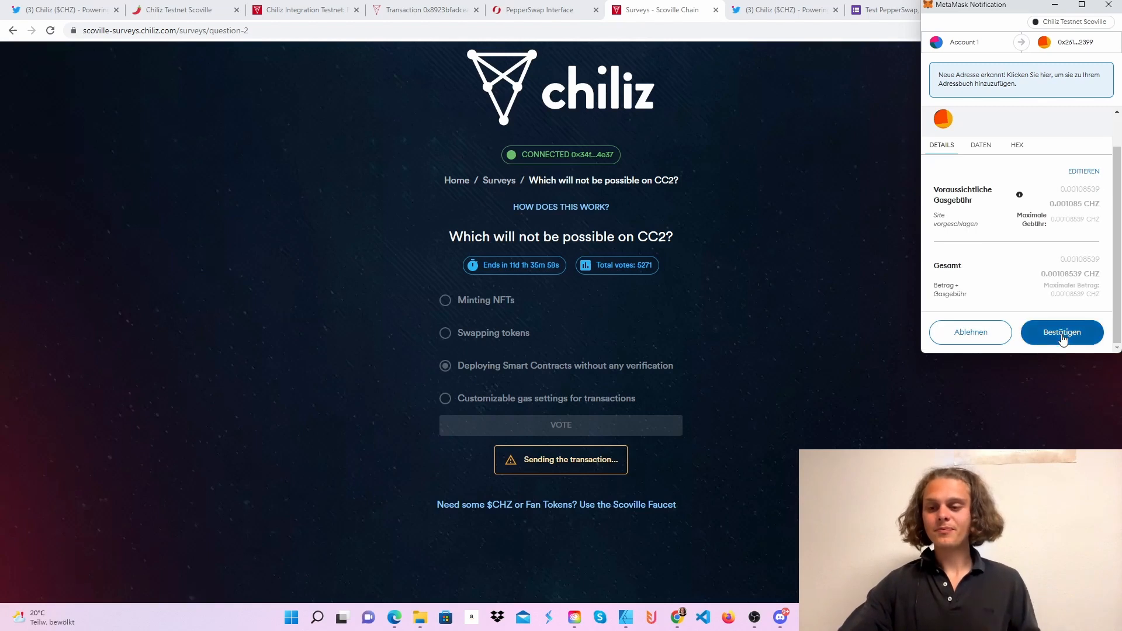
# Step: Confirm the CC2 survey vote for unverified smart contract deployment in MetaMask and return to the survey list
pyautogui.click(1063, 333)
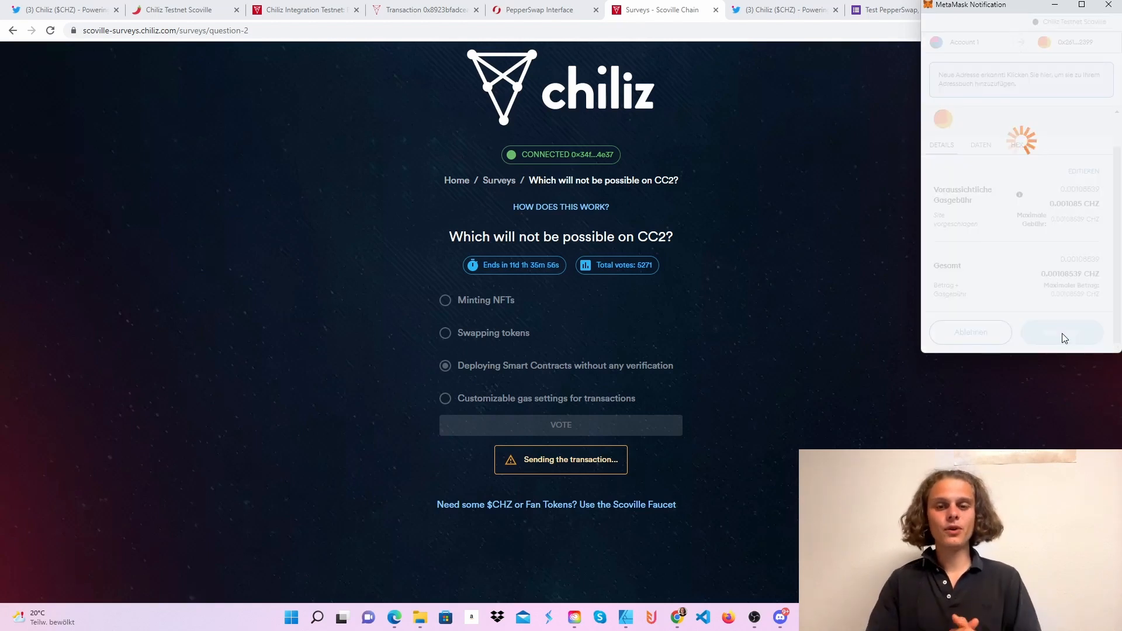
pyautogui.click(1063, 332)
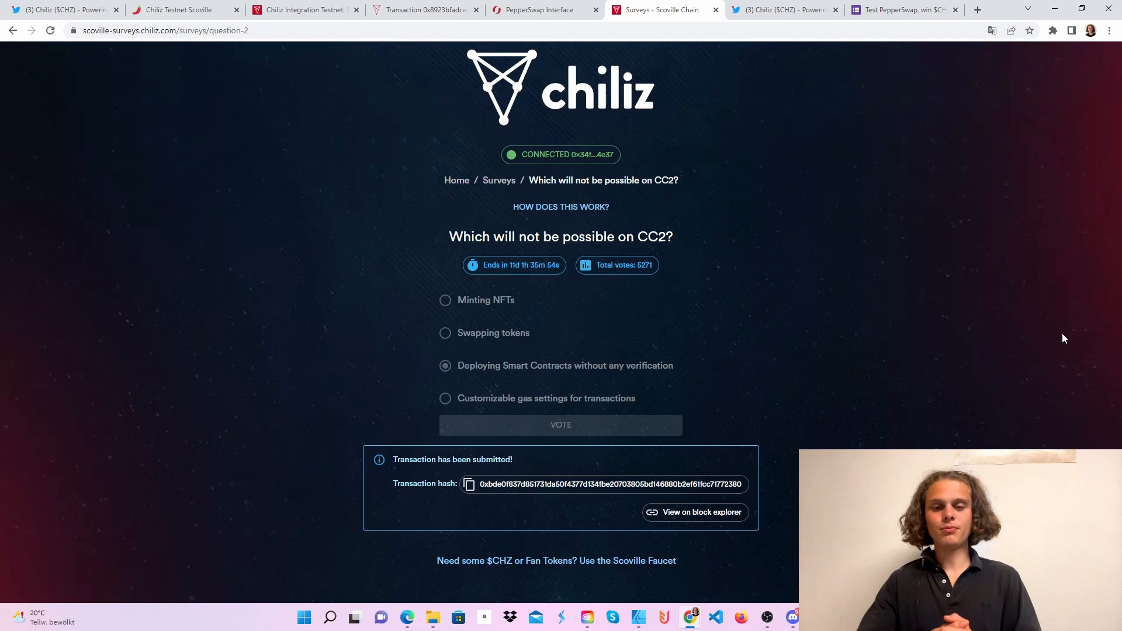
pyautogui.moveTo(571, 464)
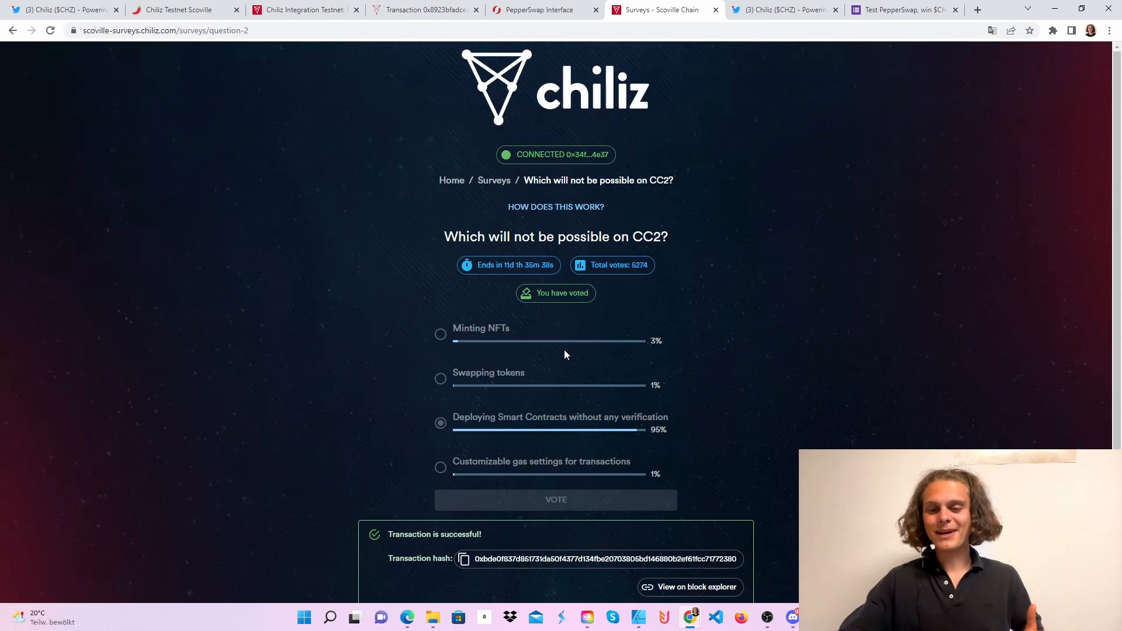
pyautogui.moveTo(571, 353)
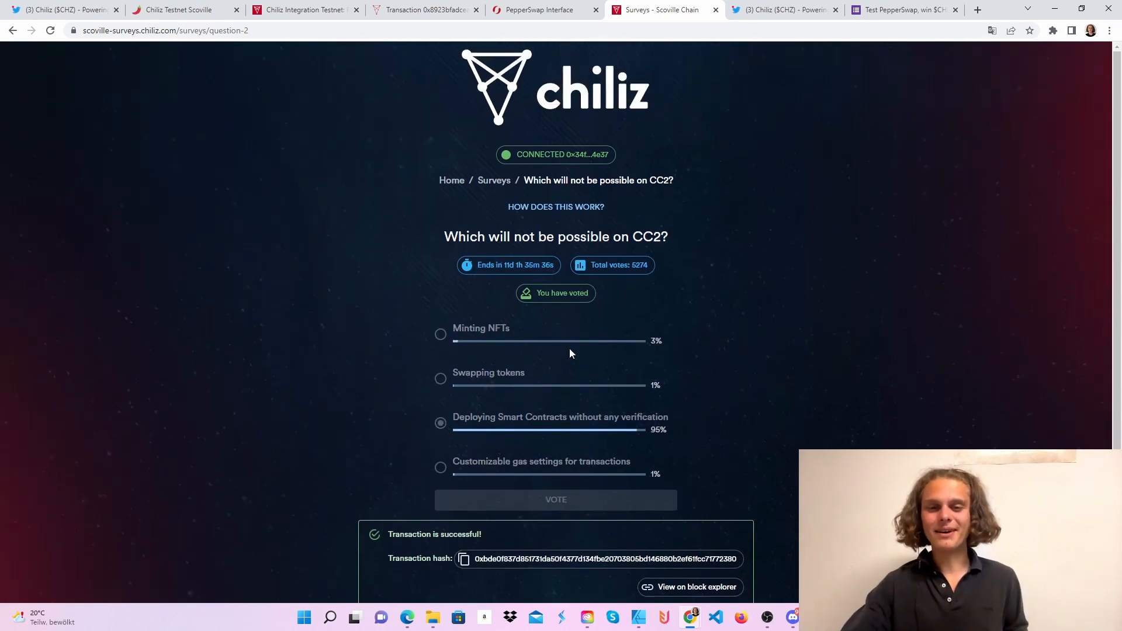
pyautogui.click(13, 30)
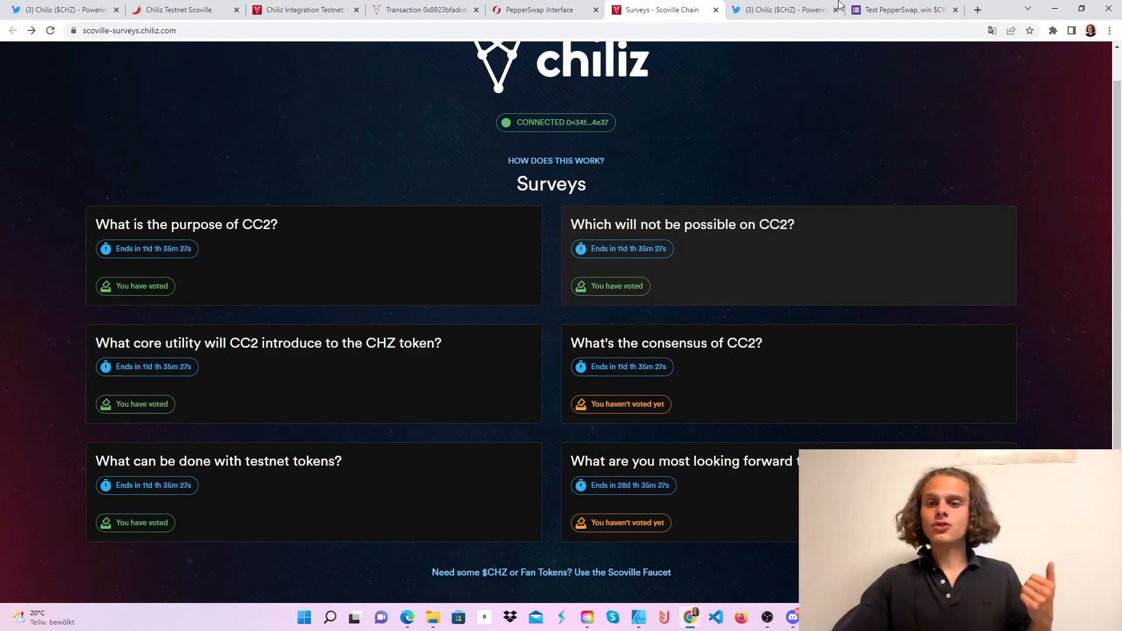
# Step: Pass through the PepperSwap, explorer and Notion tabs back to the Scoville Phase 2 announcement thread
pyautogui.click(780, 9)
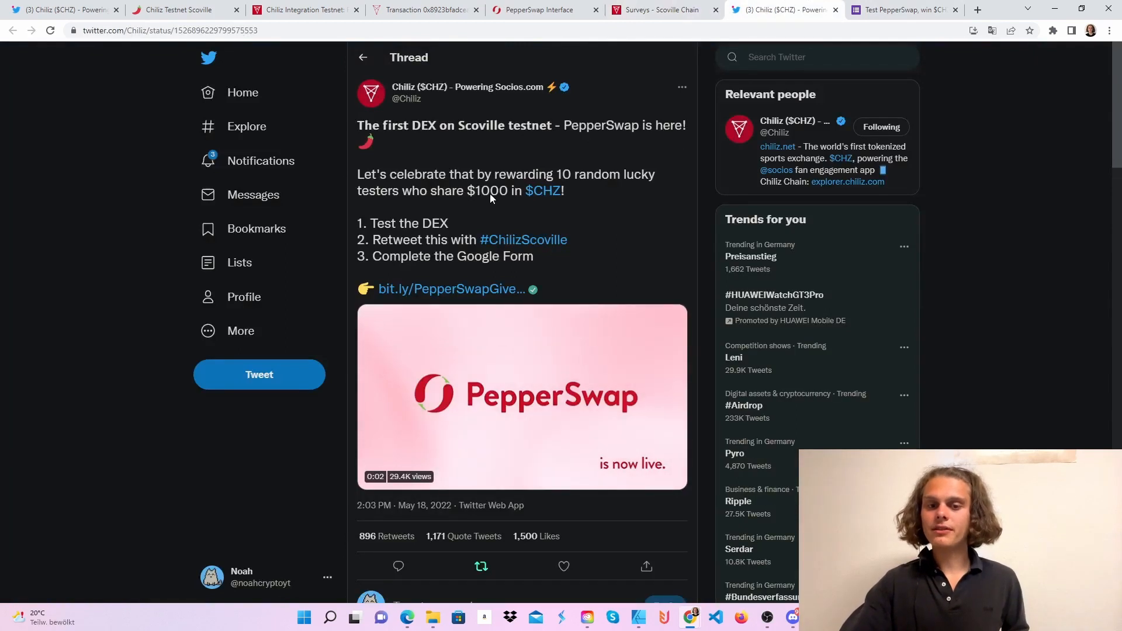
pyautogui.click(546, 10)
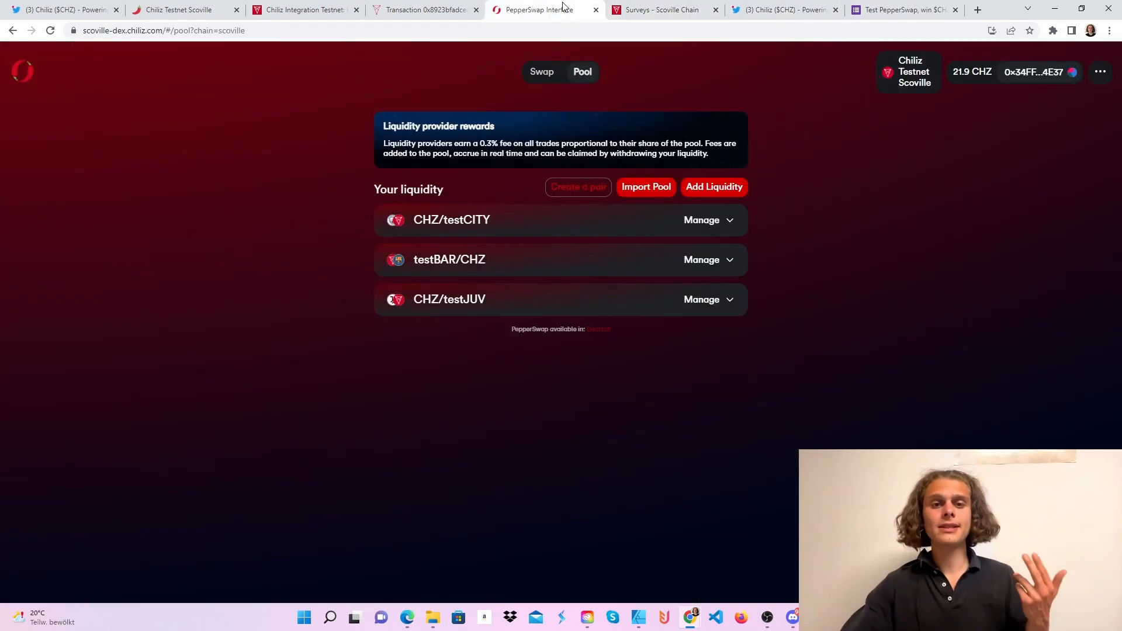
pyautogui.click(424, 10)
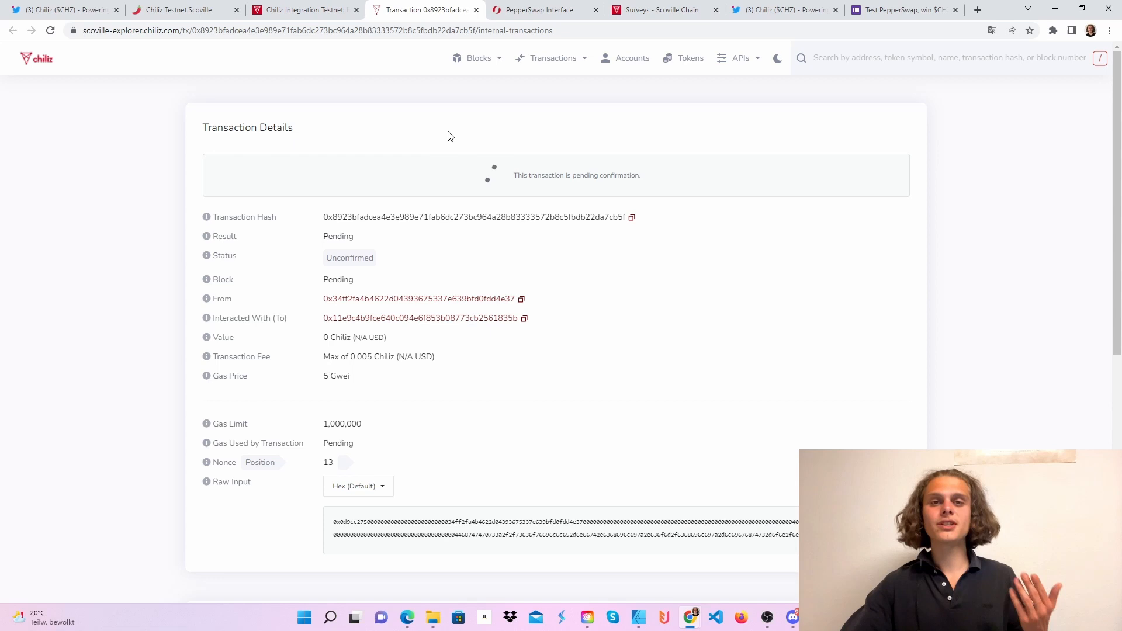
pyautogui.click(304, 9)
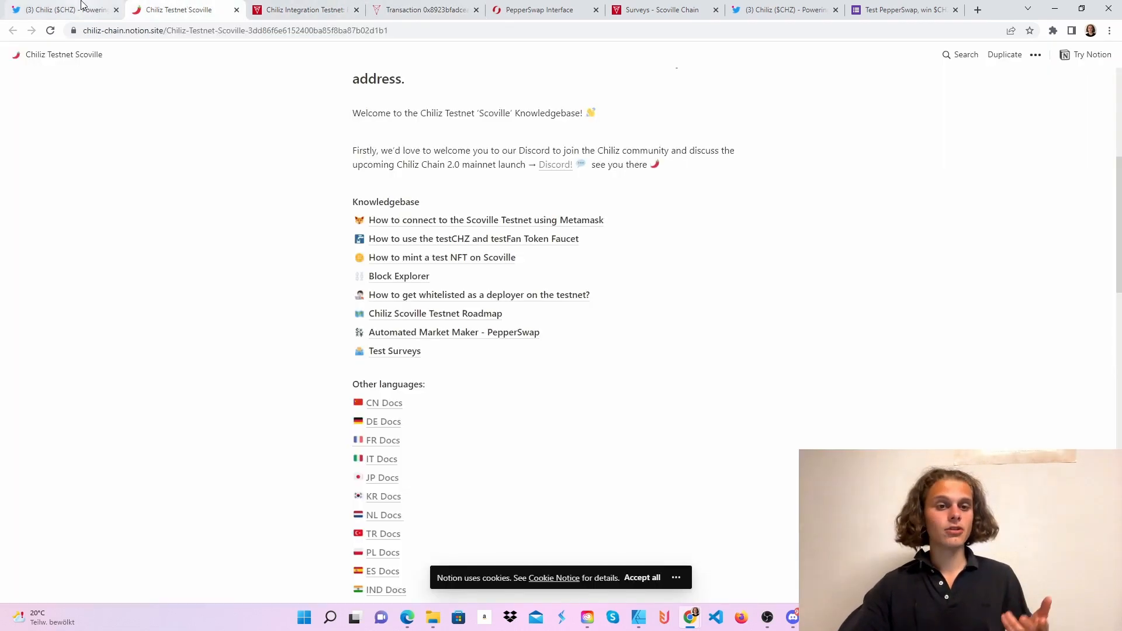
pyautogui.click(57, 10)
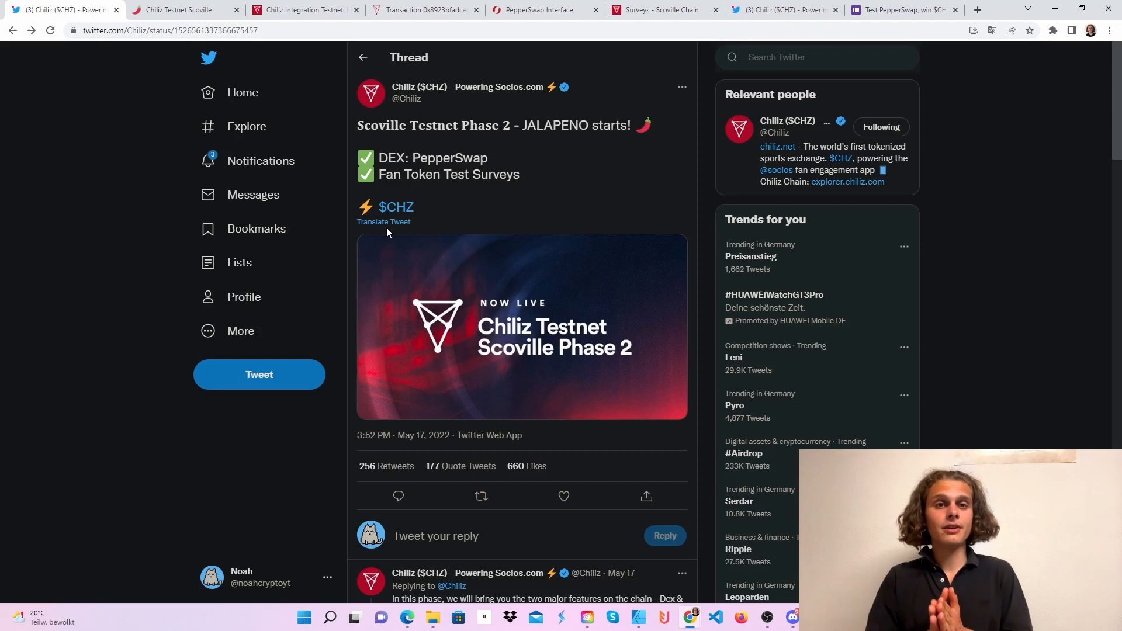